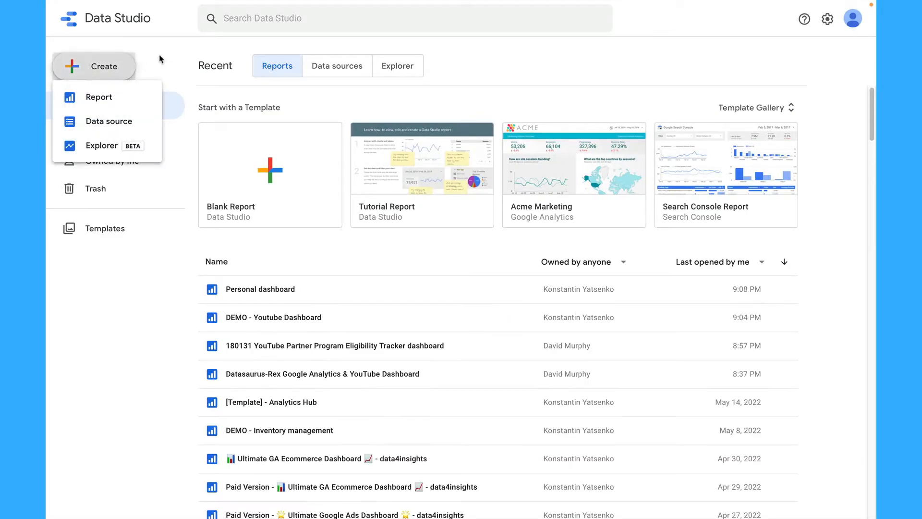
Open the DEMO - Youtube Dashboard report from the Recent list
click(273, 318)
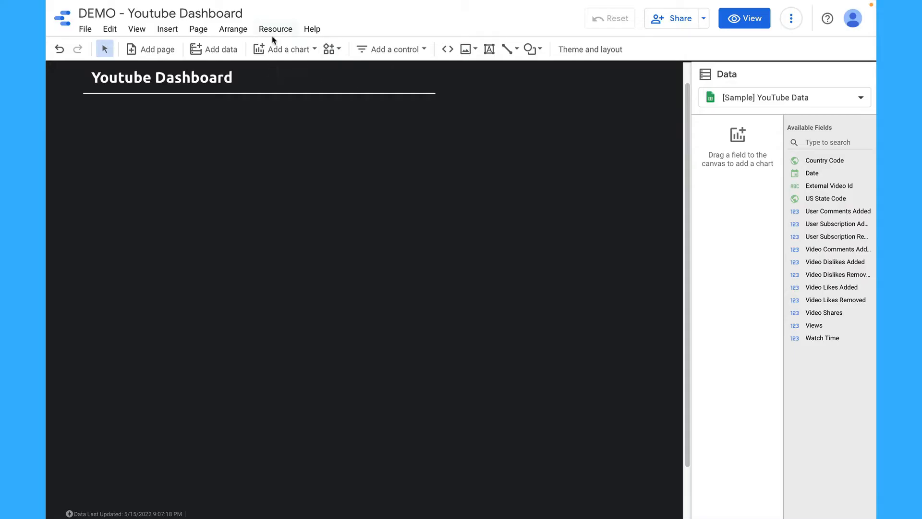
mouse_move(242, 114)
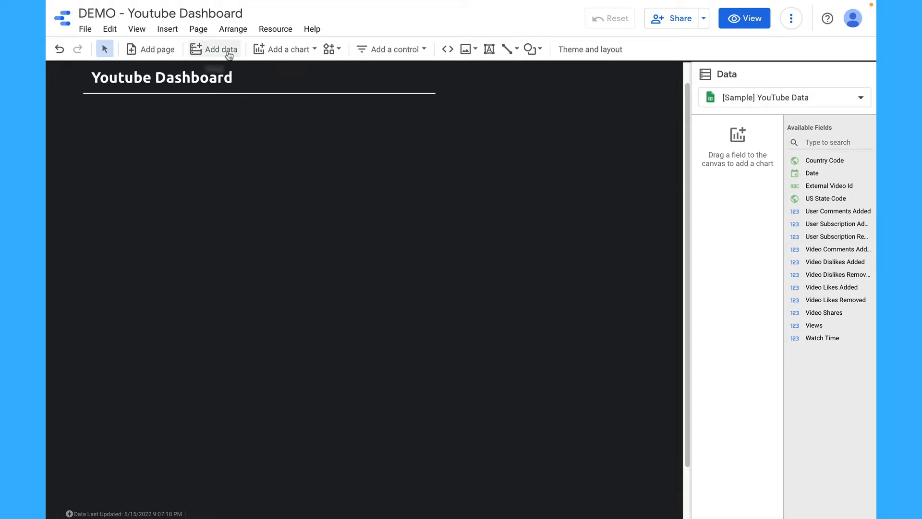
mouse_move(228, 54)
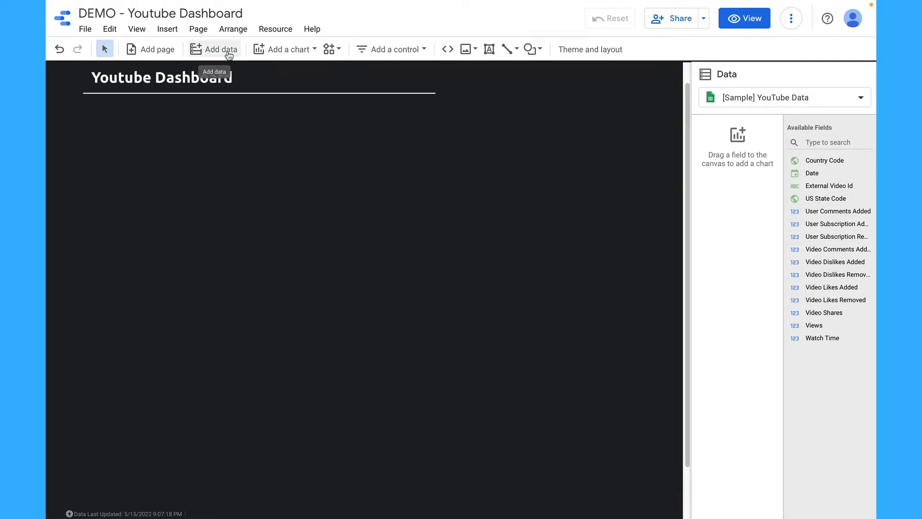
Add YouTube Analytics as a data source, authorizing the Google account and approving permissions
click(221, 49)
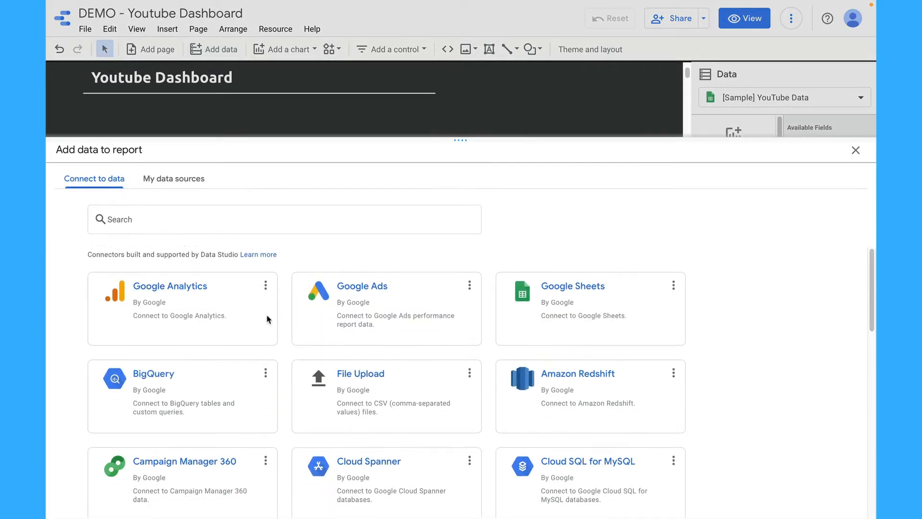
scroll(down, 3)
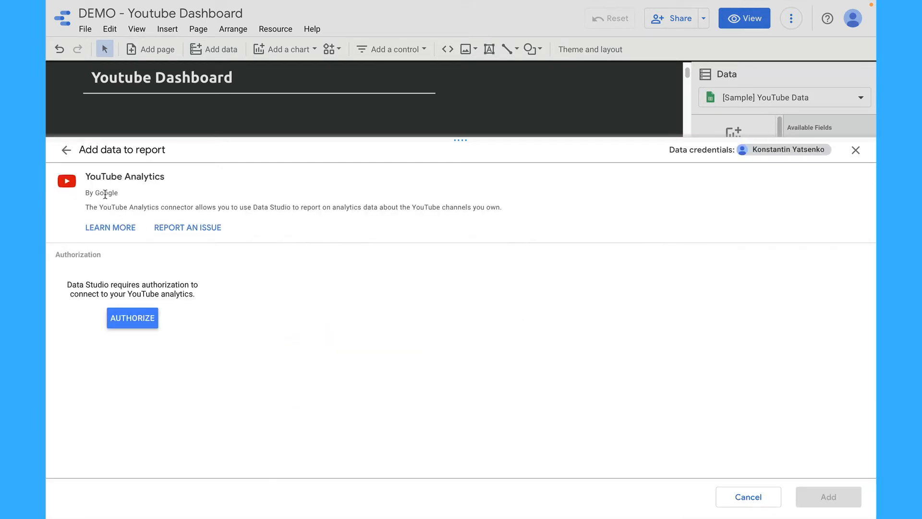
mouse_move(150, 319)
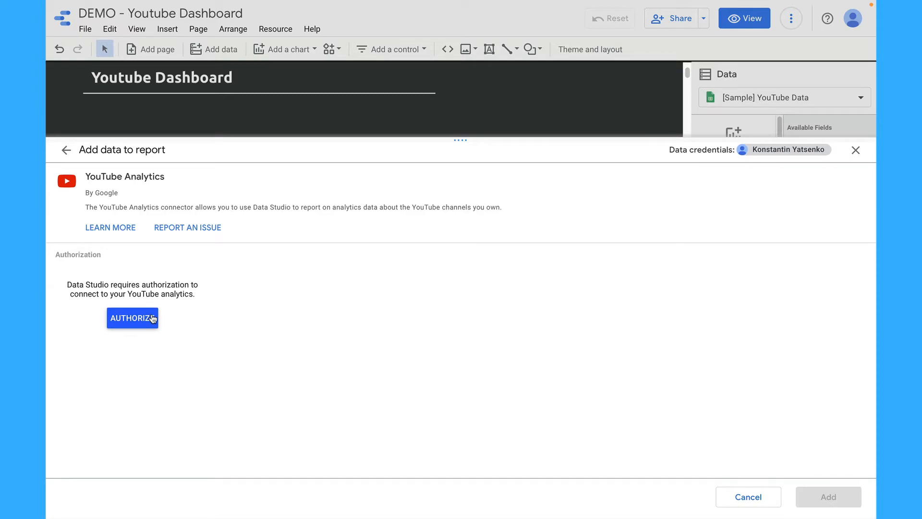
click(133, 318)
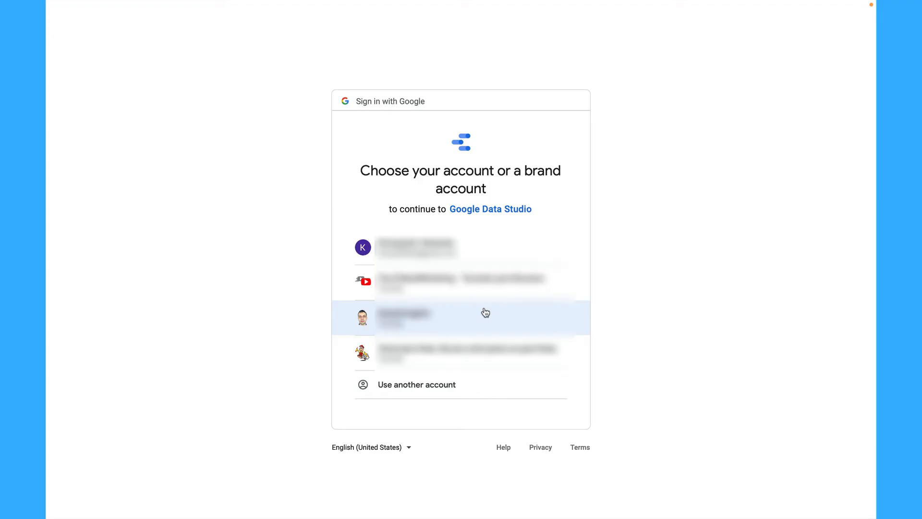
click(462, 318)
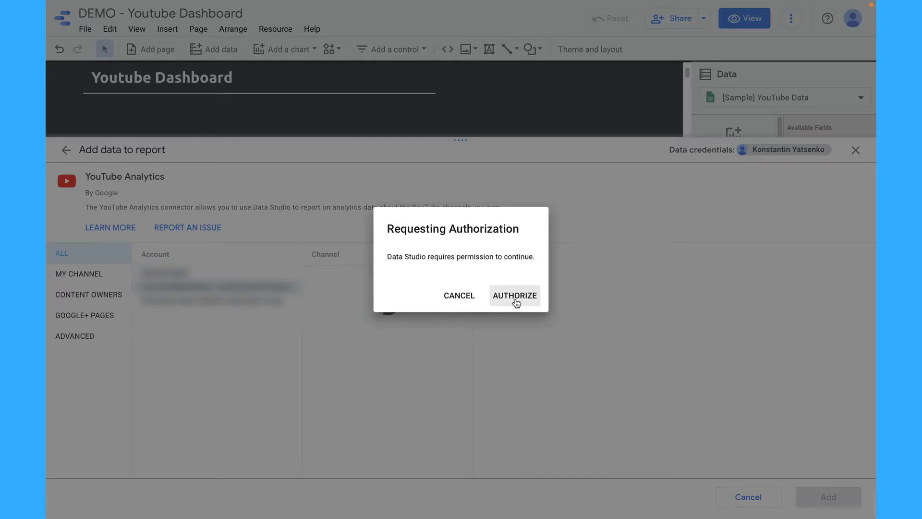
click(515, 295)
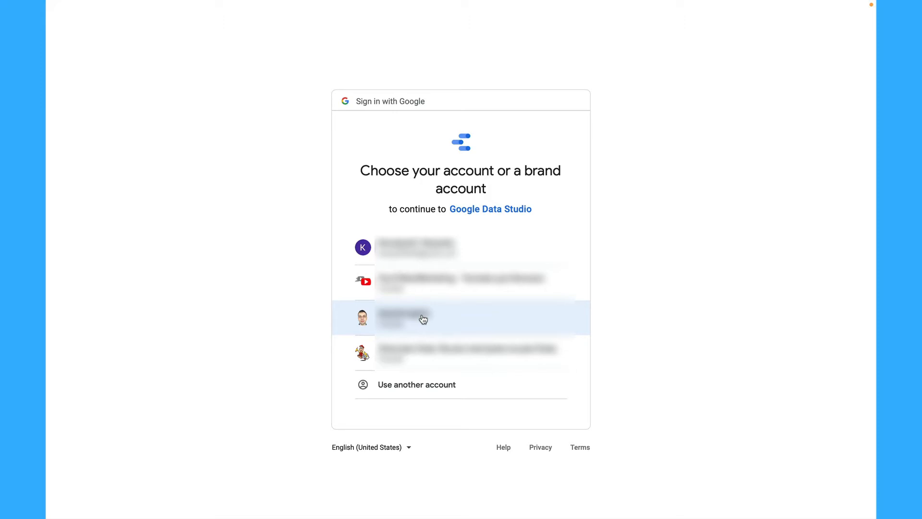
click(423, 319)
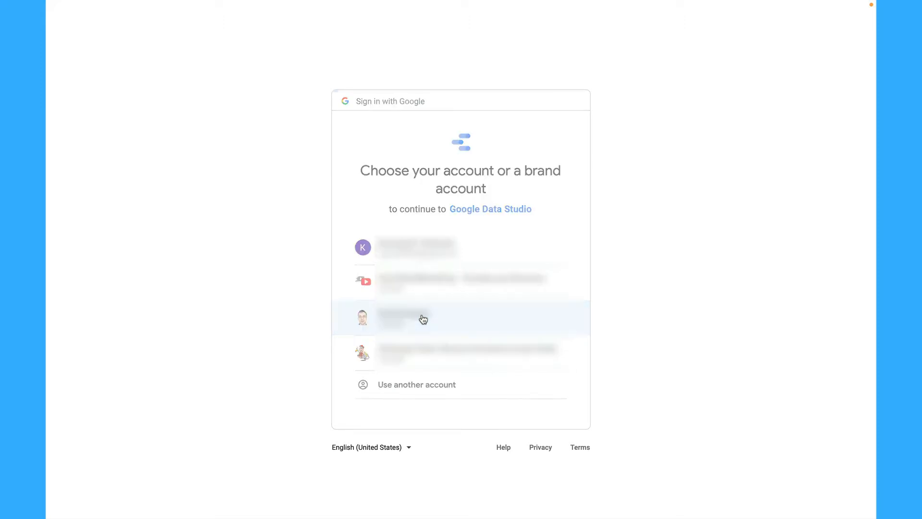
click(423, 318)
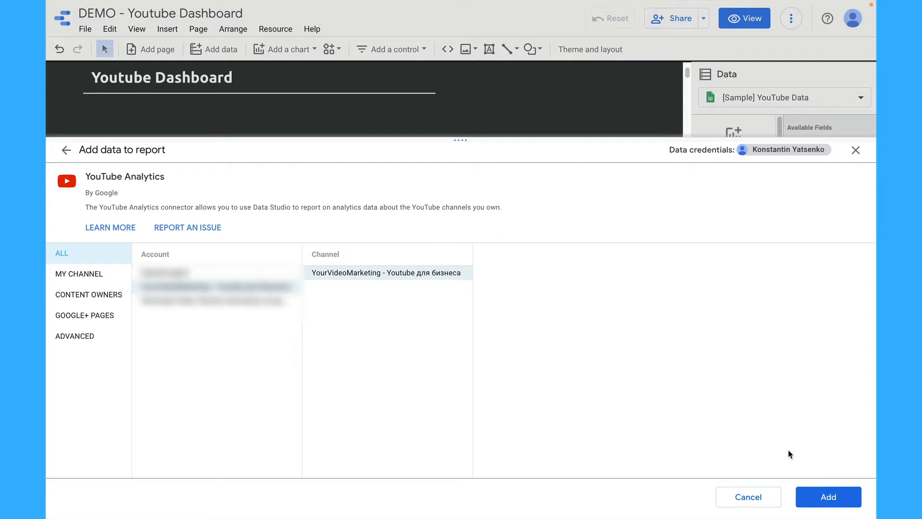
mouse_move(831, 463)
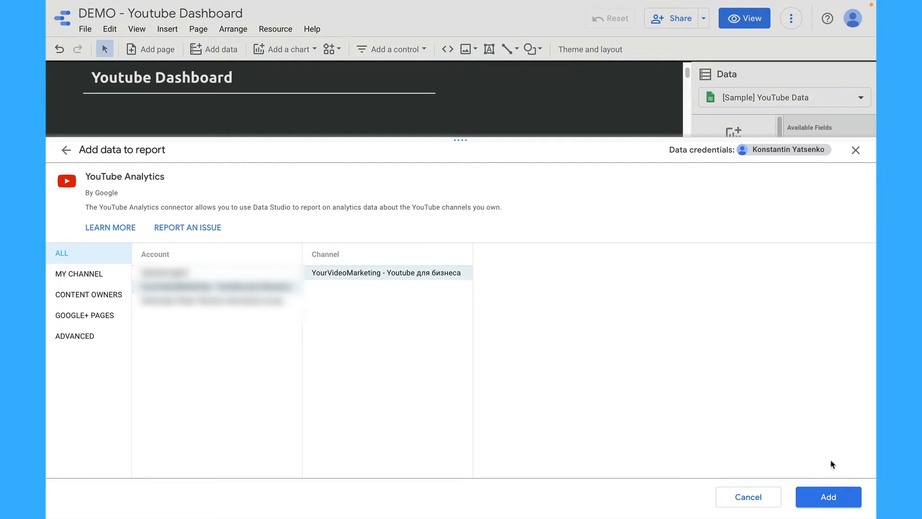
mouse_move(404, 347)
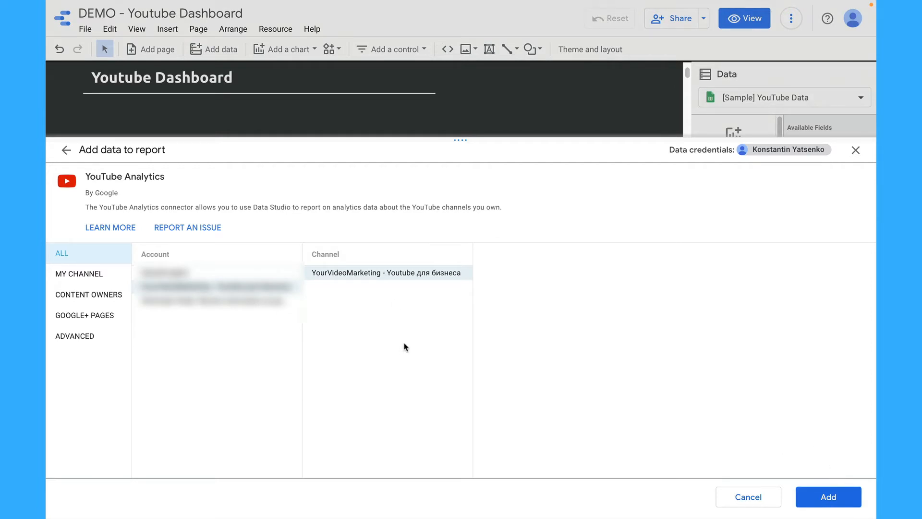
mouse_move(420, 301)
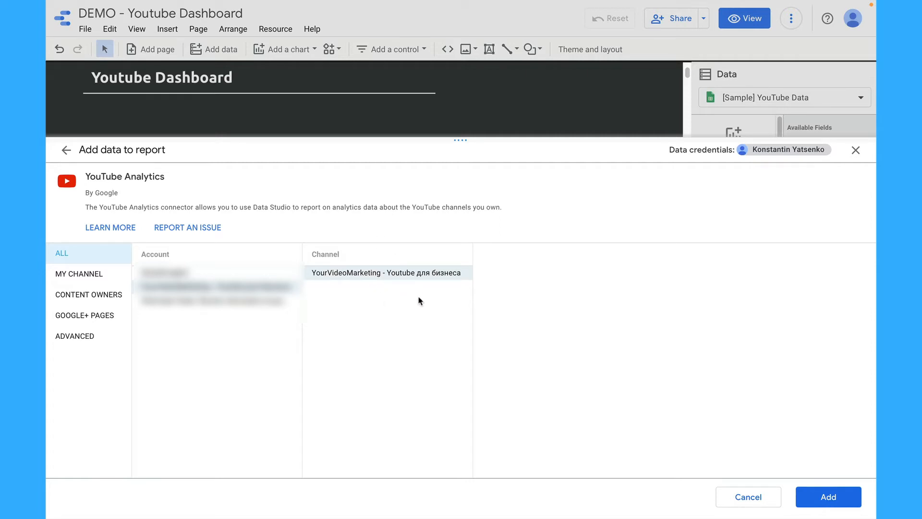
mouse_move(828, 497)
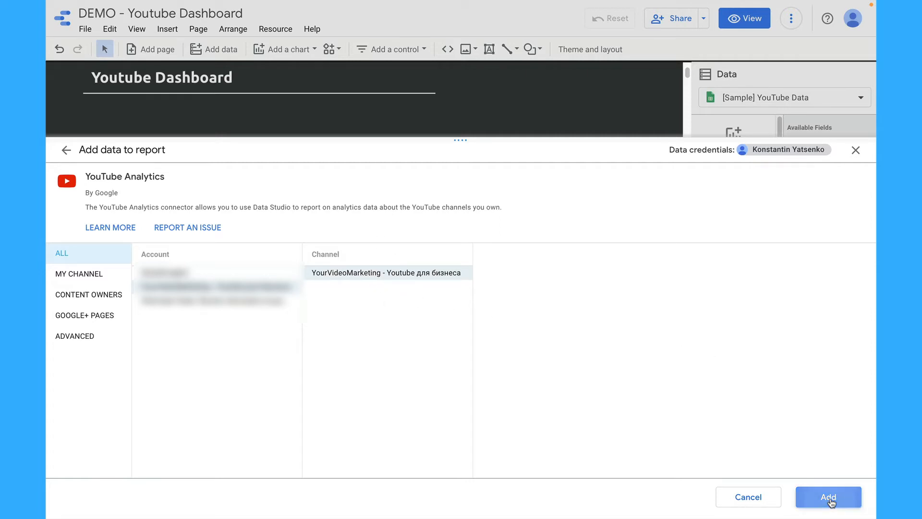
Add the YouTube channel data and place a date range control beside the title
click(828, 497)
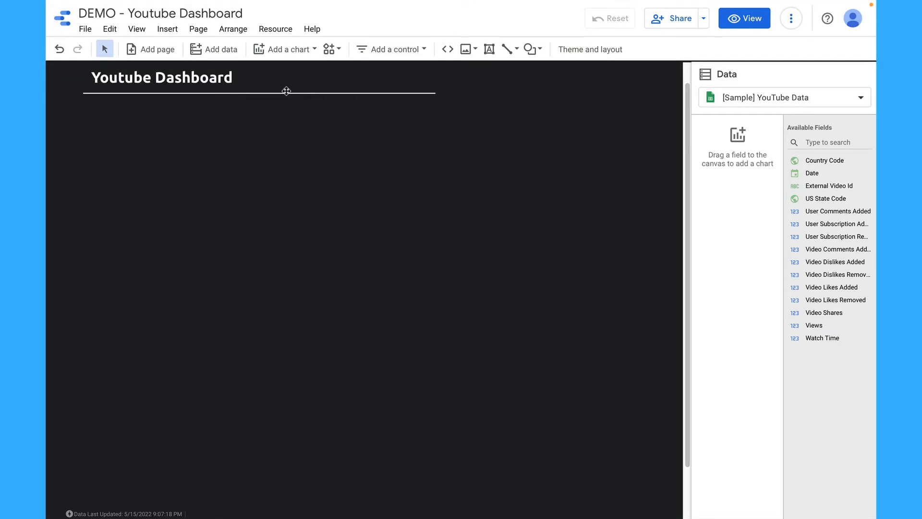
mouse_move(447, 53)
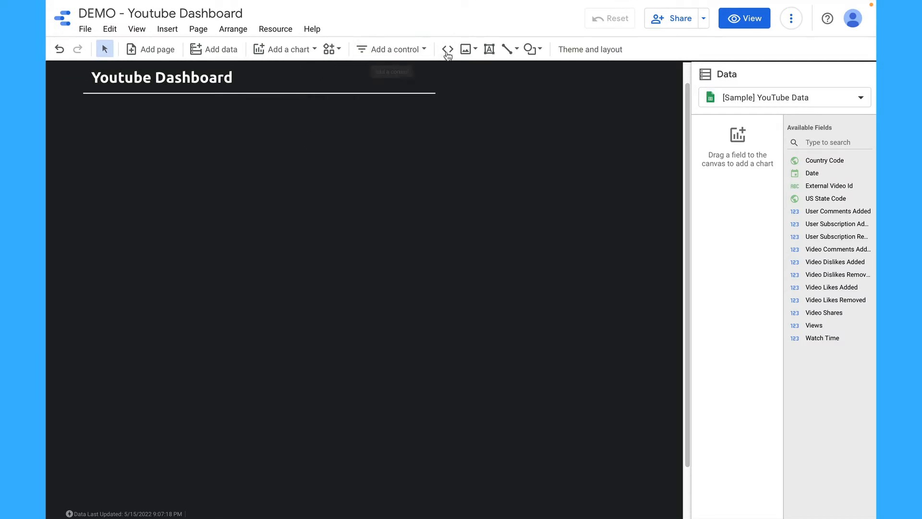
click(393, 49)
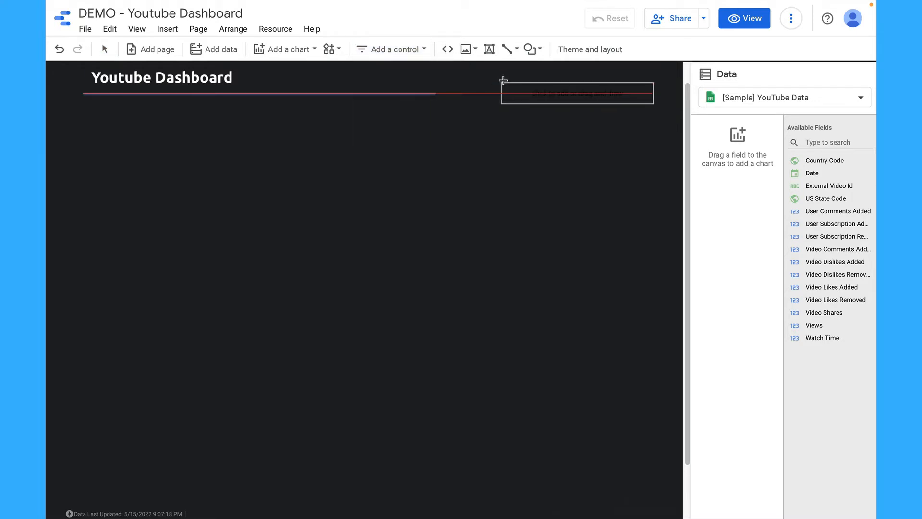
click(576, 93)
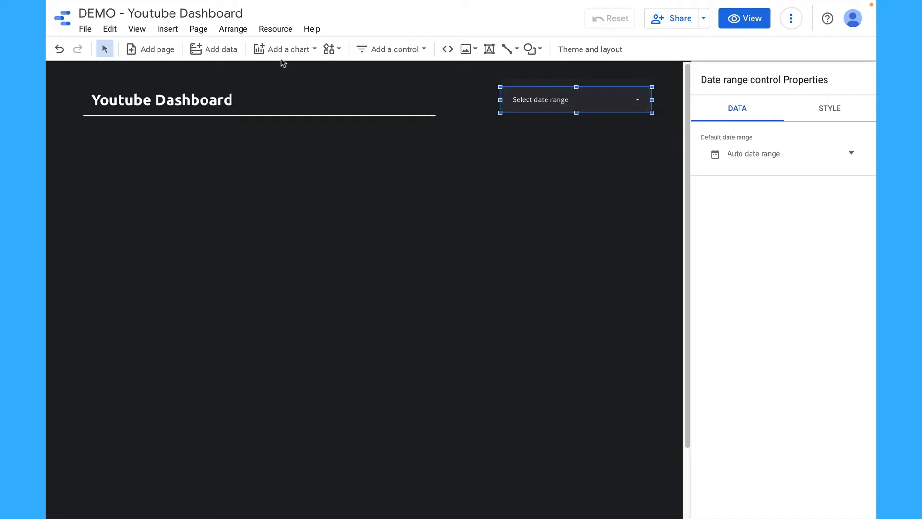
click(286, 49)
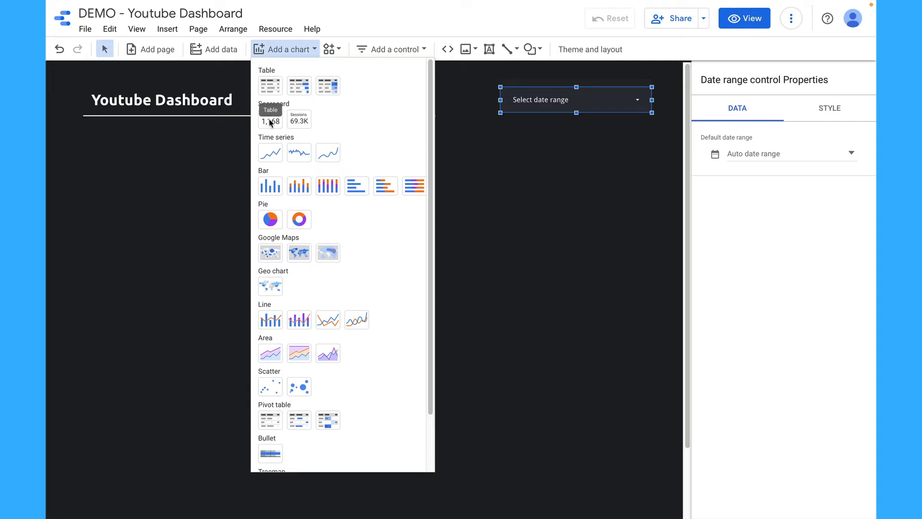
mouse_move(264, 124)
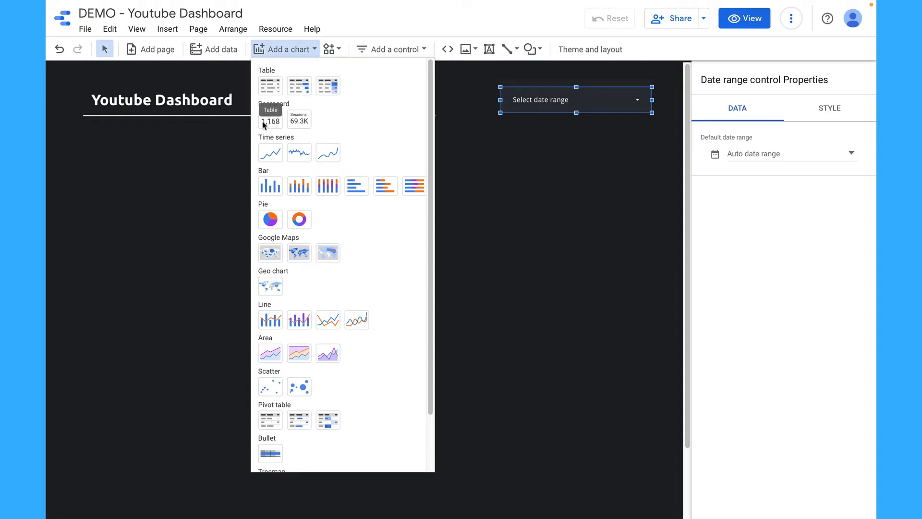
click(284, 49)
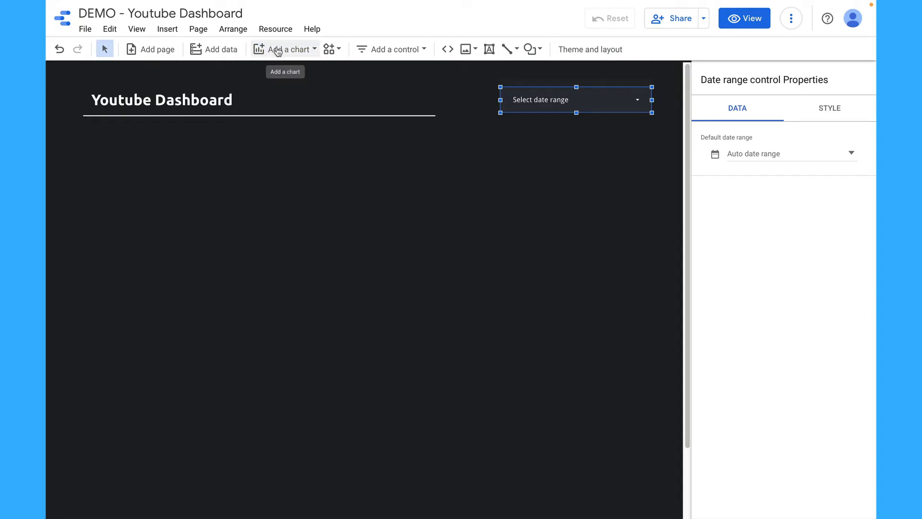
Add a compact Total Watch Time scorecard vs previous period; set dates Apr 15–May 14, 2022
click(278, 49)
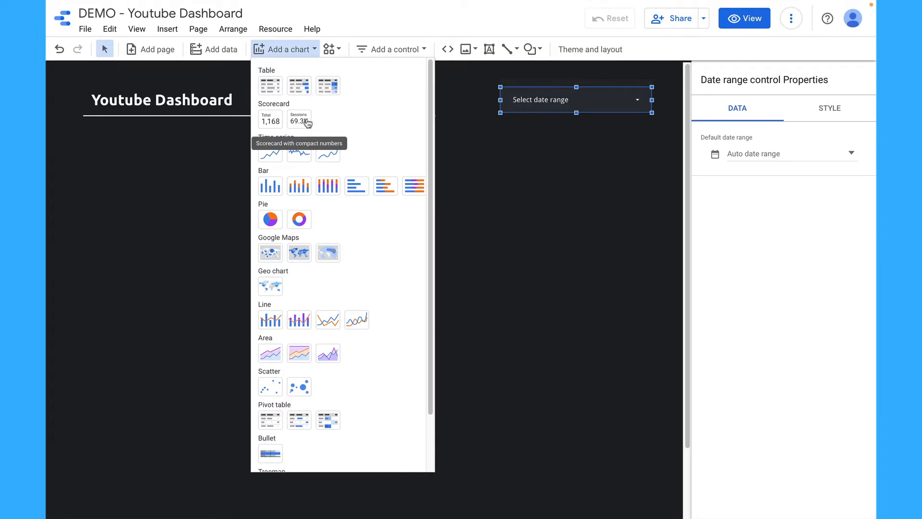
click(298, 120)
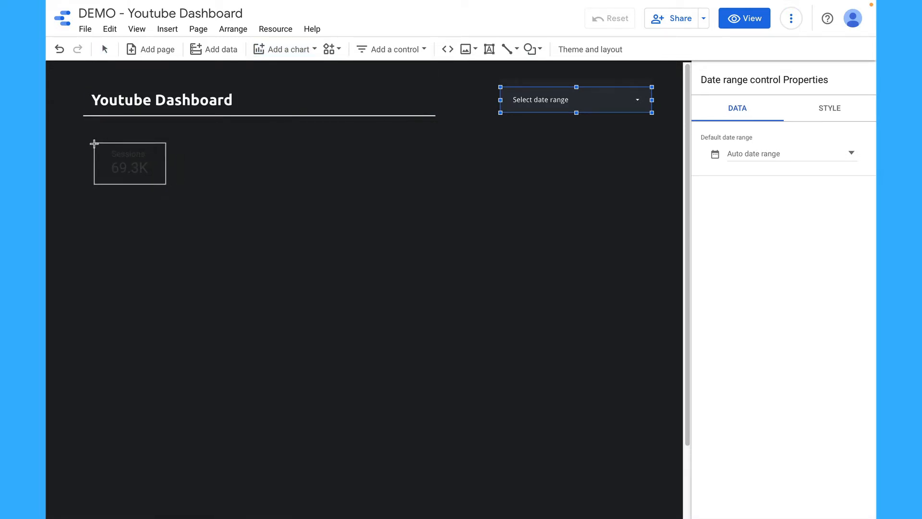
click(129, 165)
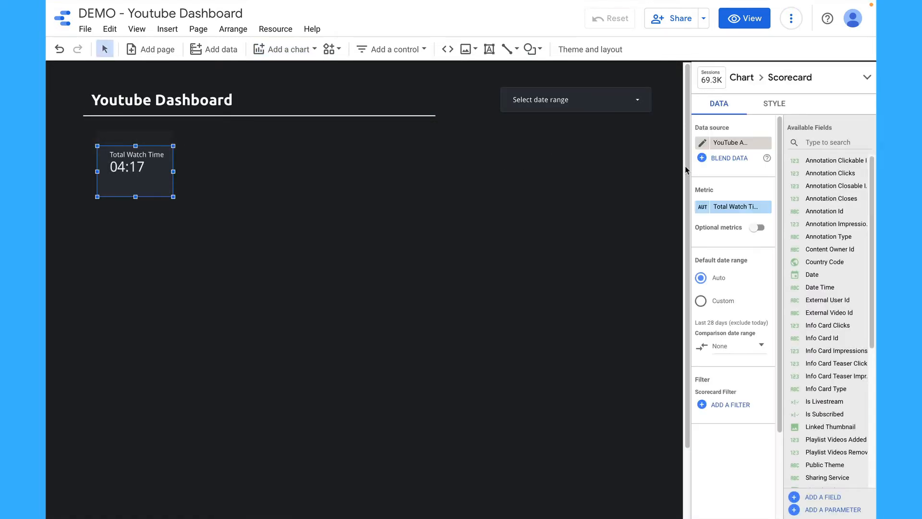
mouse_move(161, 181)
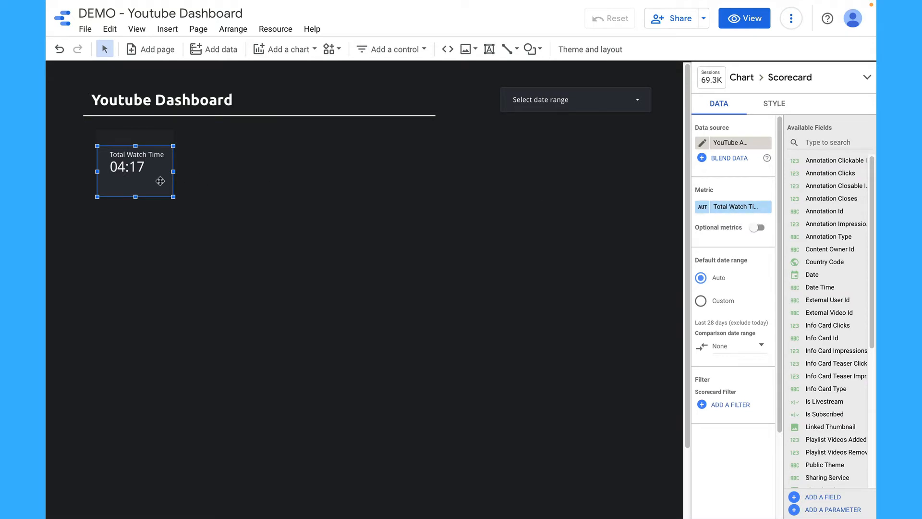
mouse_move(176, 176)
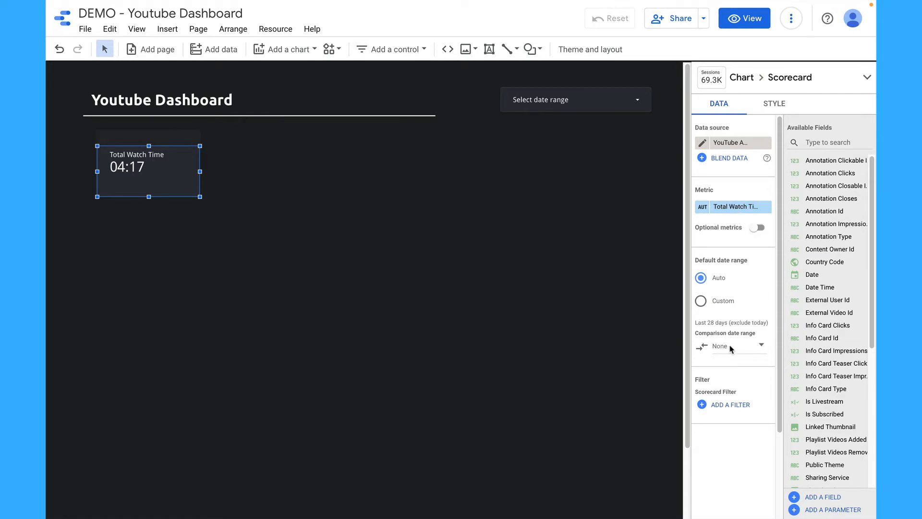
click(732, 346)
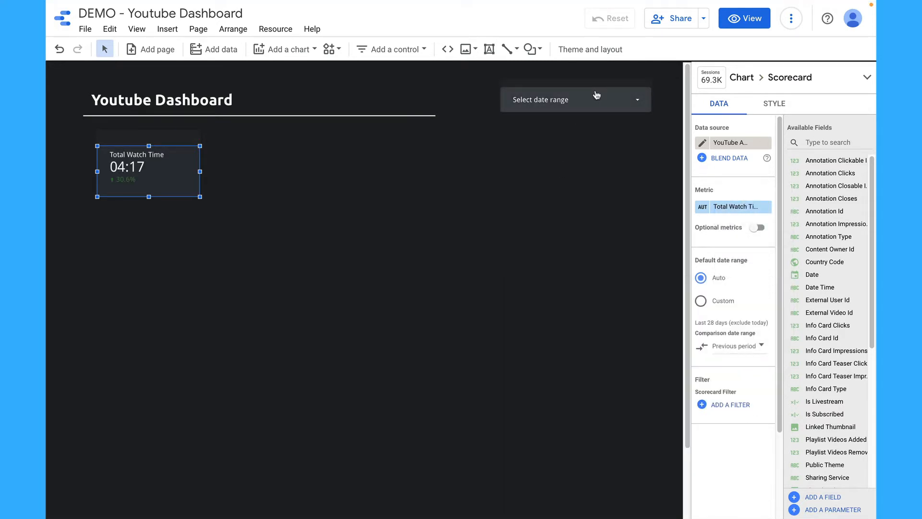
click(575, 99)
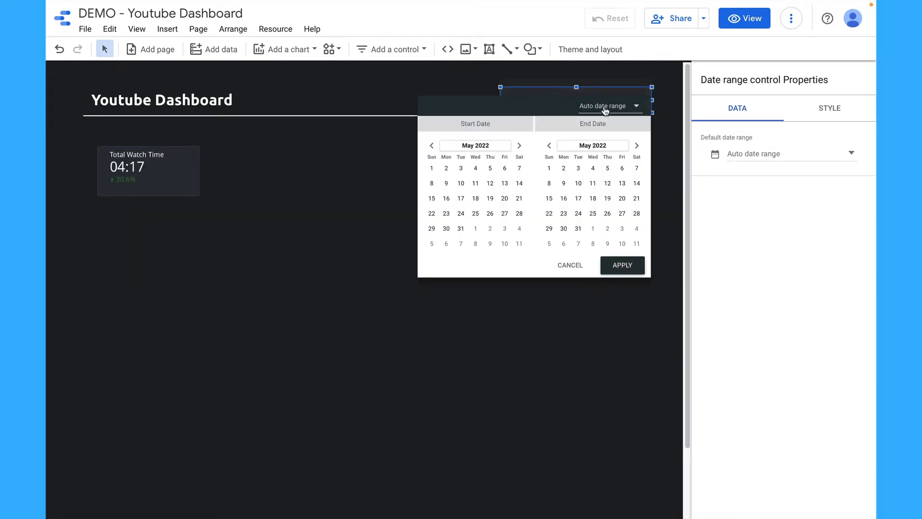
click(606, 106)
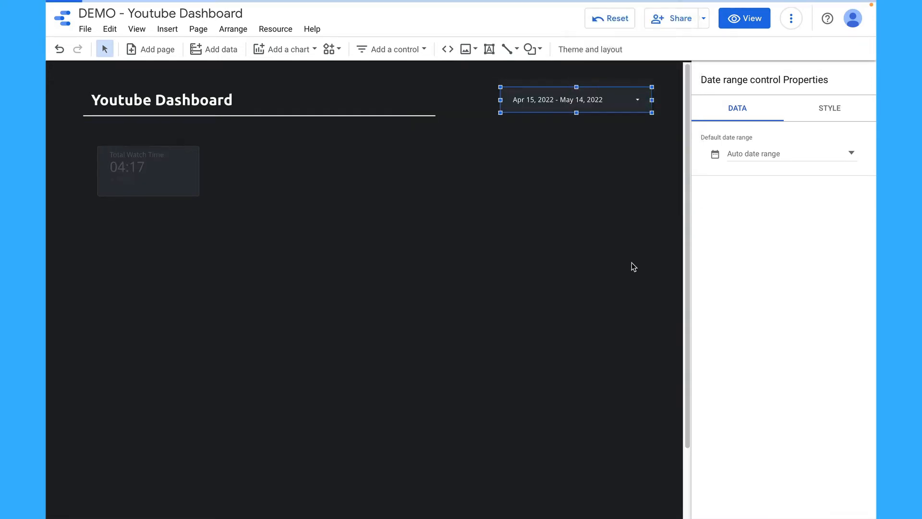
Duplicate the Total Watch Time scorecard into Views, Video Likes Added and Video Dislikes Added scorecards
click(148, 171)
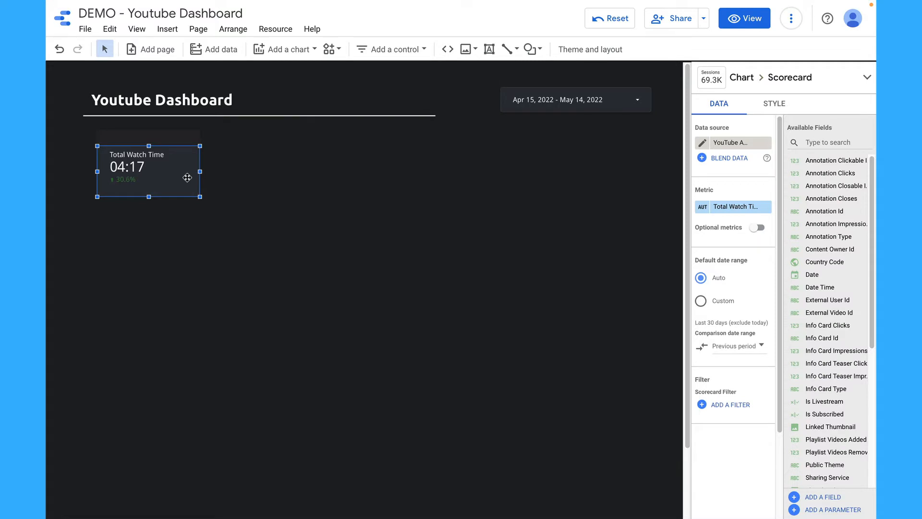
drag(147, 167, 249, 170)
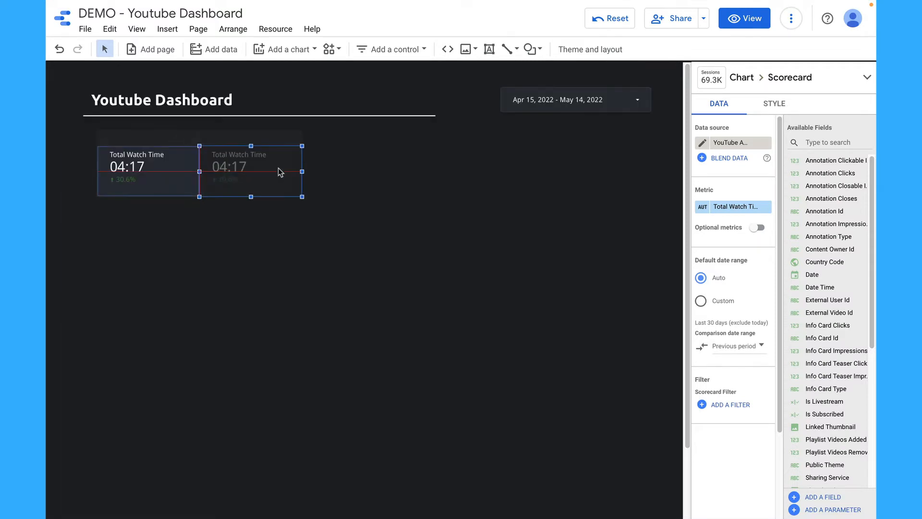
drag(250, 171, 274, 170)
text(views)
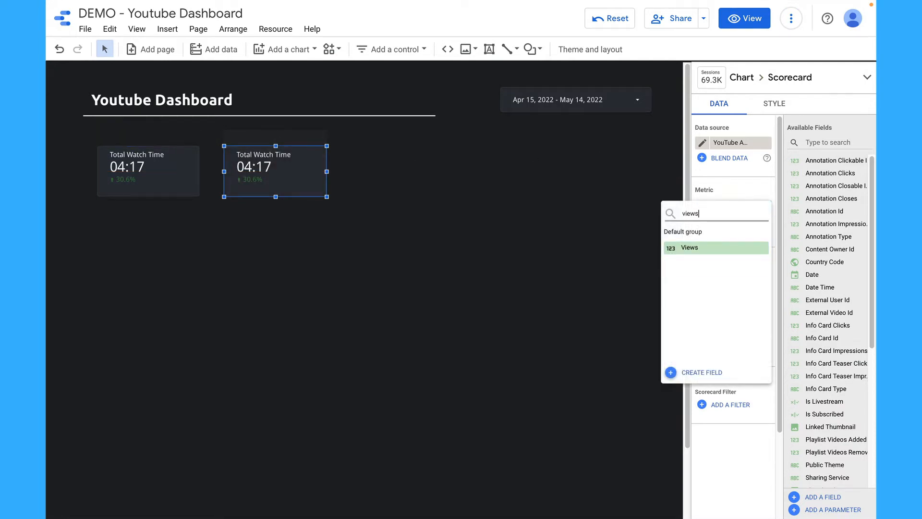
click(690, 247)
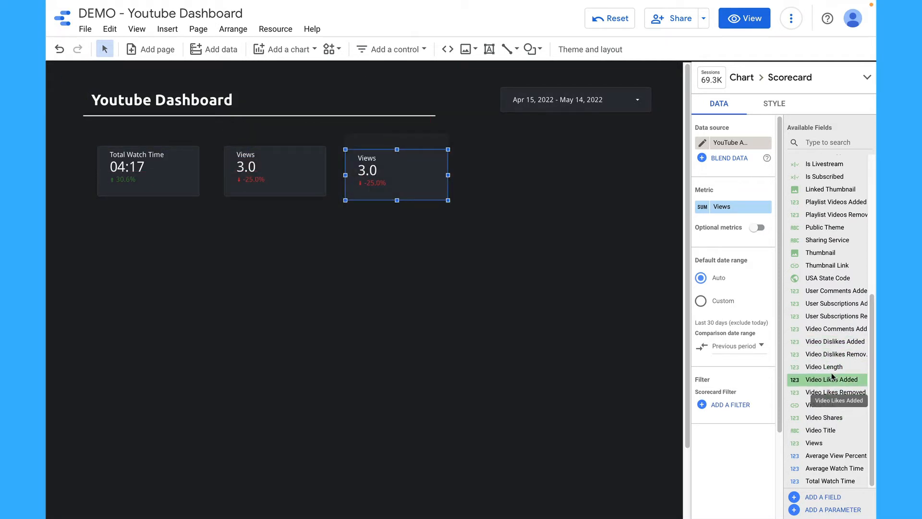
click(831, 379)
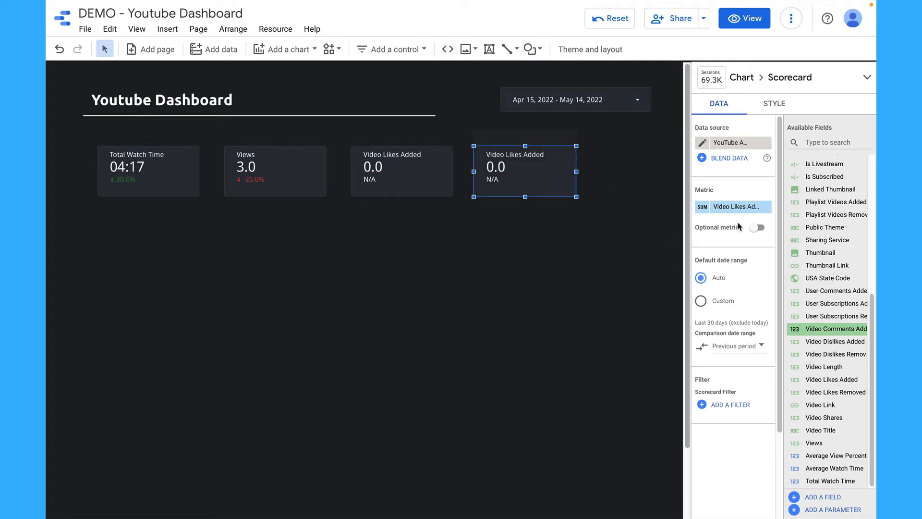
click(733, 207)
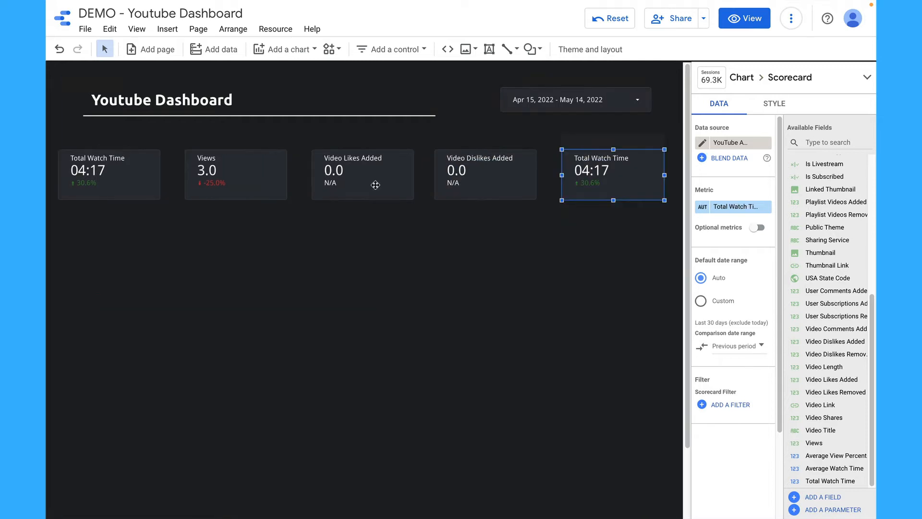
click(286, 49)
text(th)
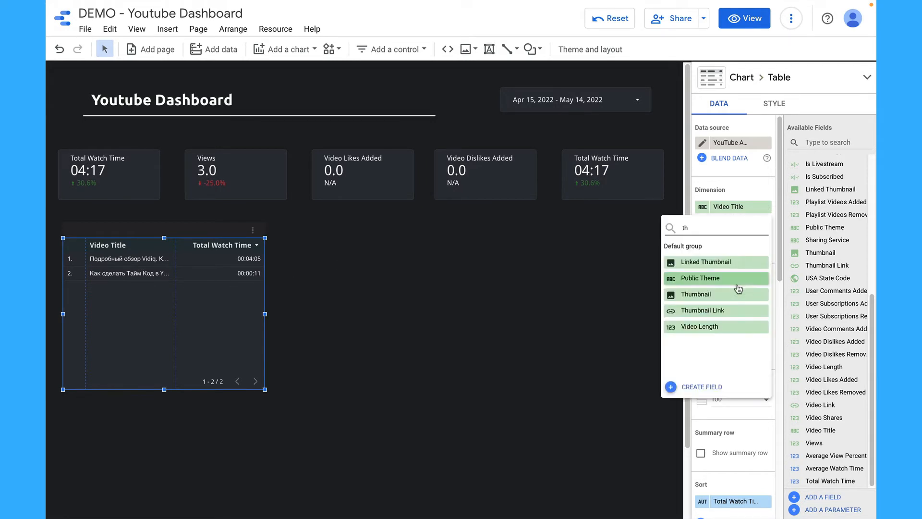
Add Linked Thumbnail and Video Shares columns to the video table
click(706, 261)
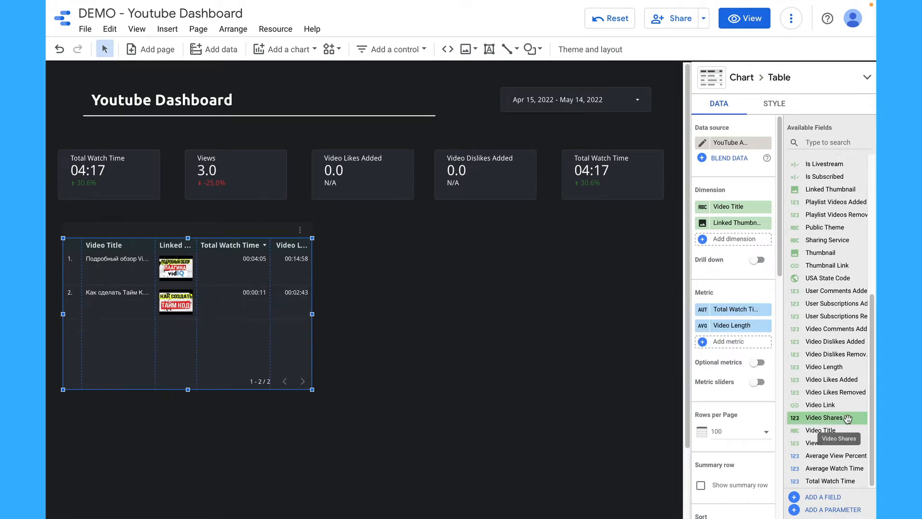
drag(828, 418, 789, 374)
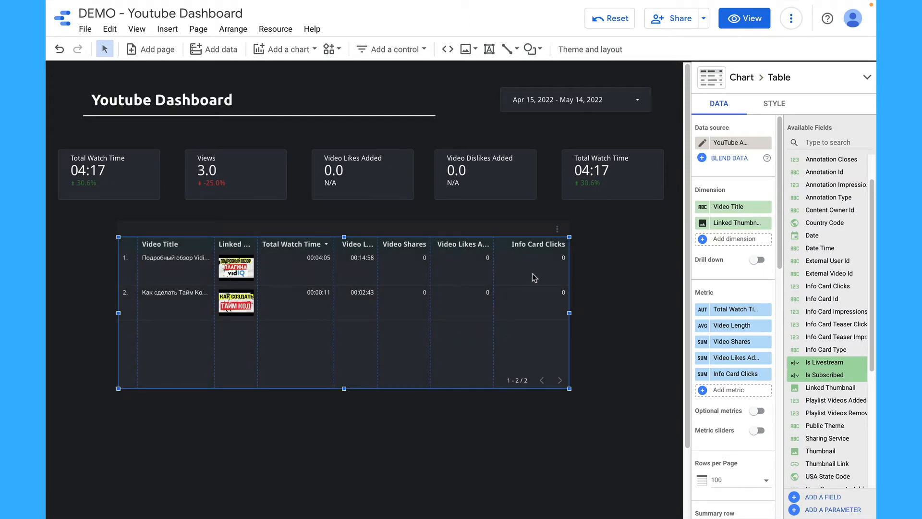
click(288, 49)
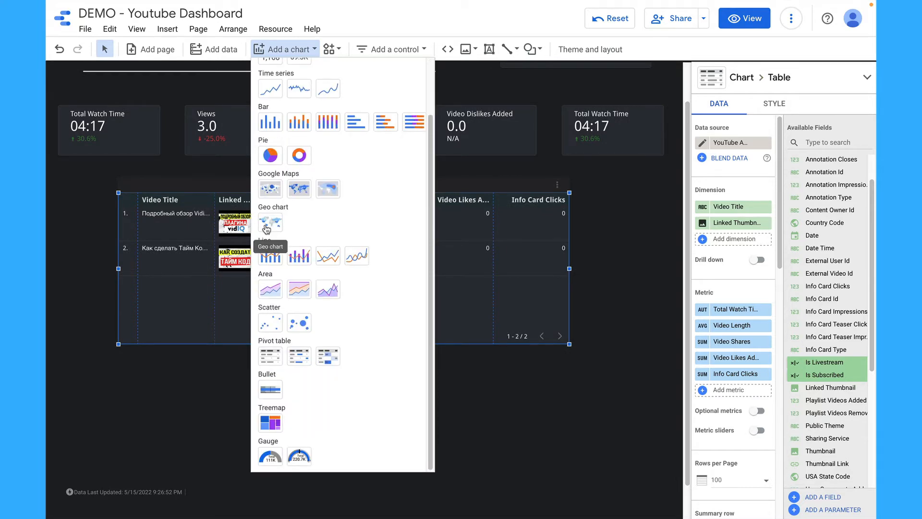
Place a geo chart of views by country below the video table
click(270, 222)
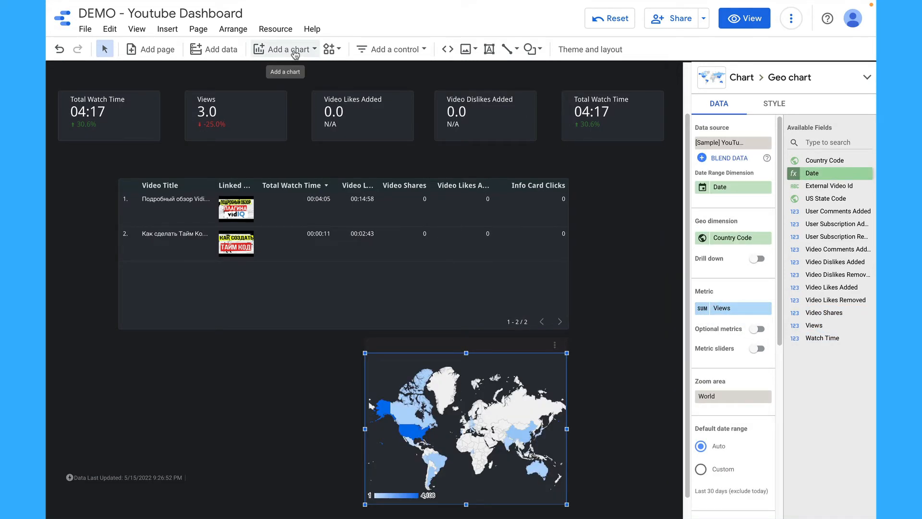
click(286, 50)
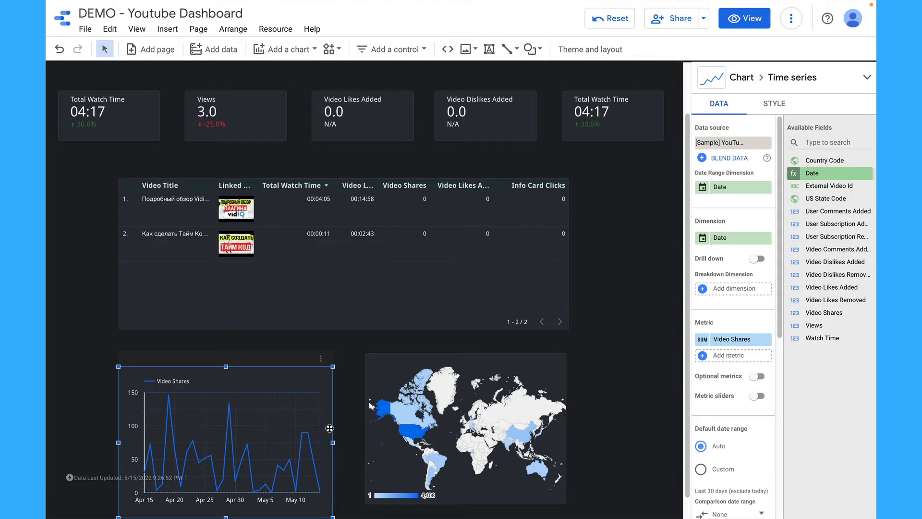
mouse_move(314, 433)
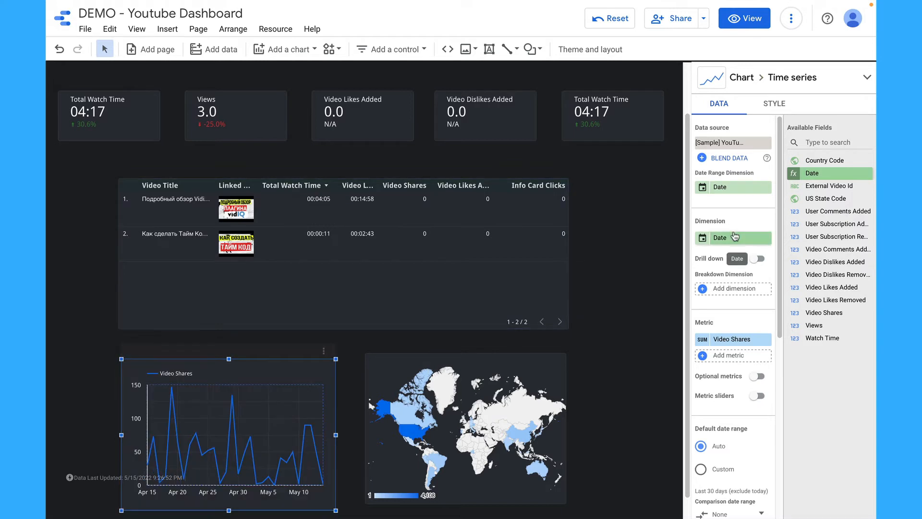
mouse_move(726, 250)
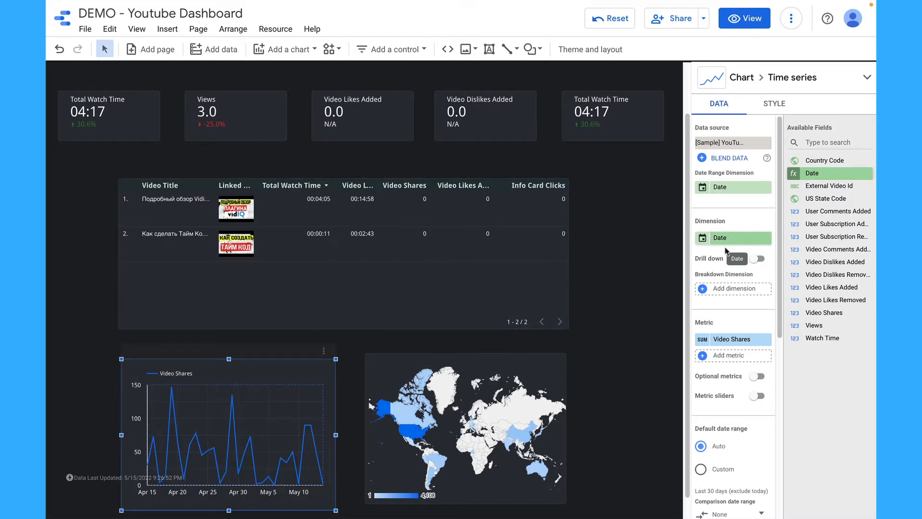
mouse_move(734, 344)
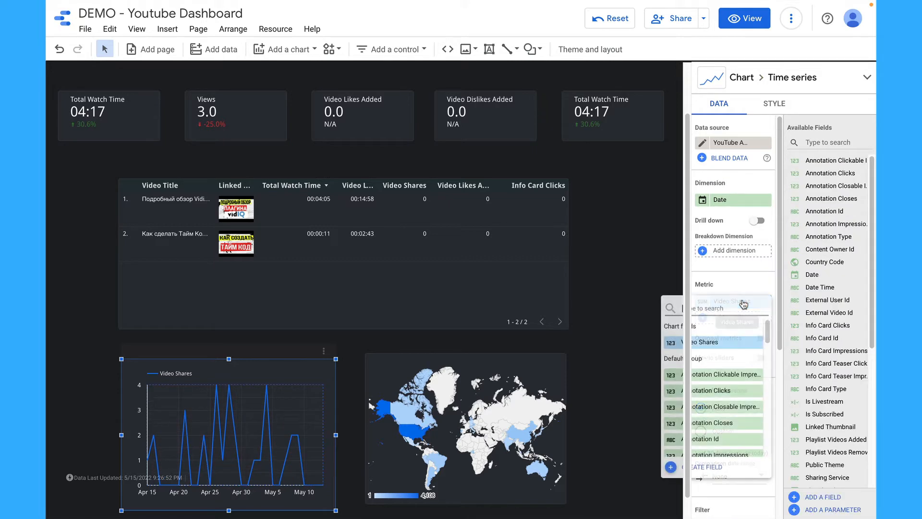
Switch the time series to cumulative Views with its own custom default date range
click(722, 308)
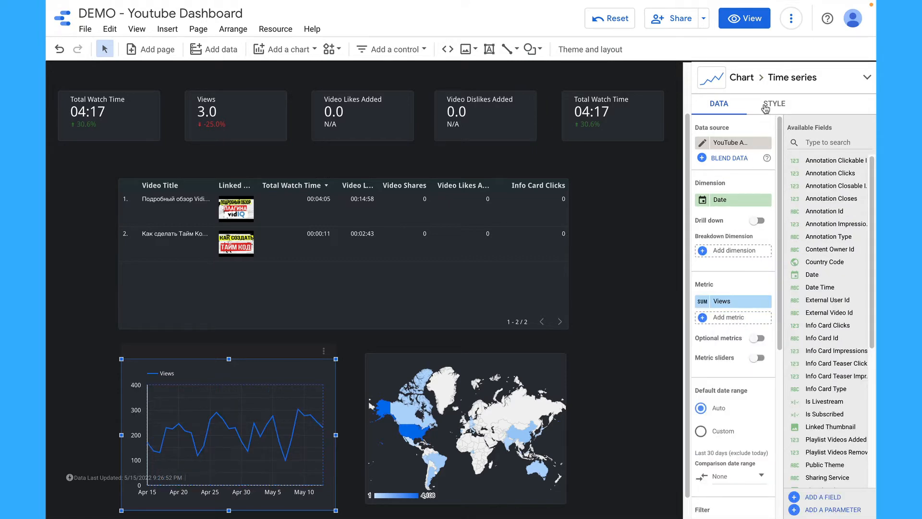
click(774, 103)
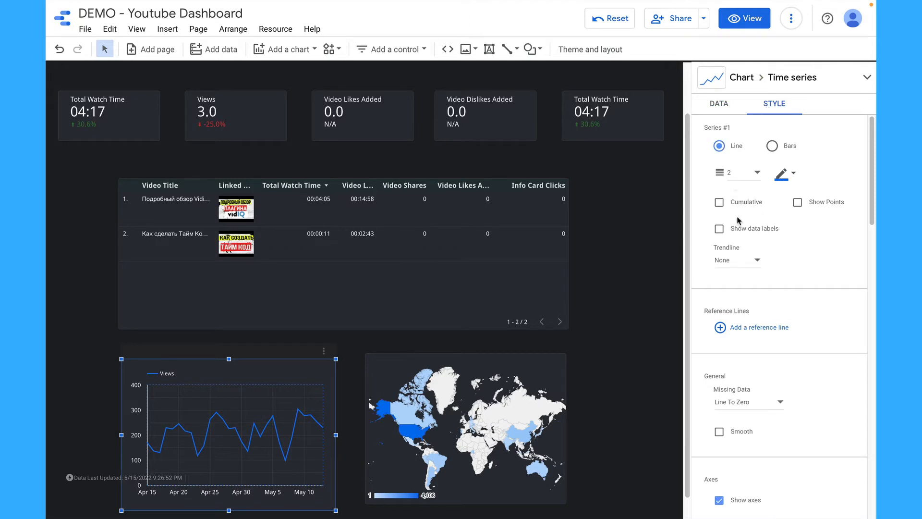
click(719, 202)
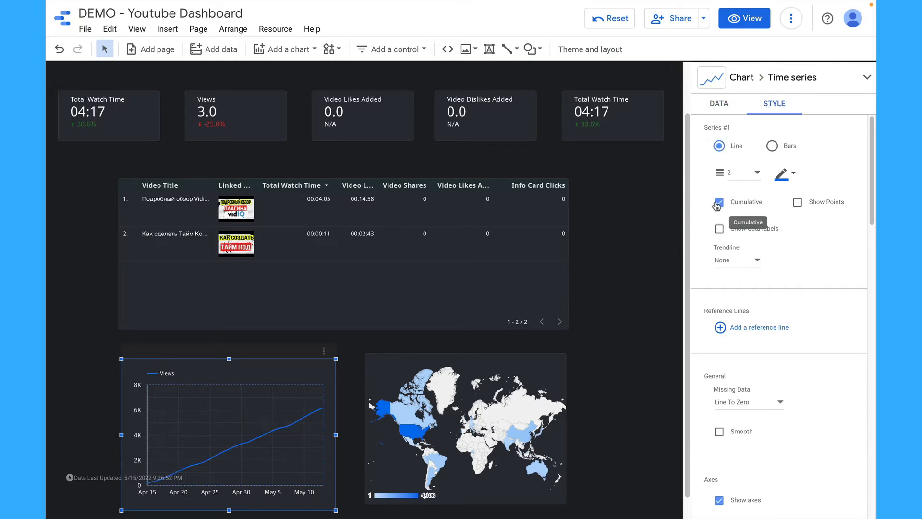
click(718, 104)
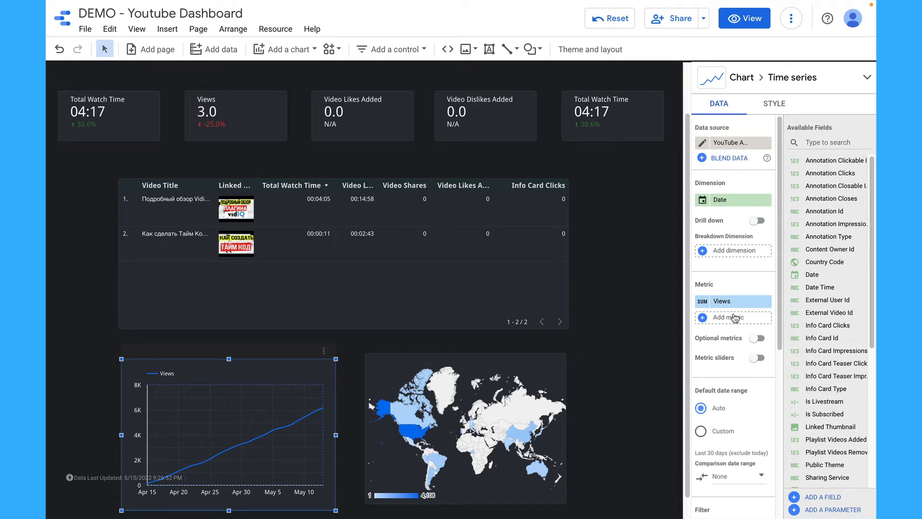
mouse_move(735, 303)
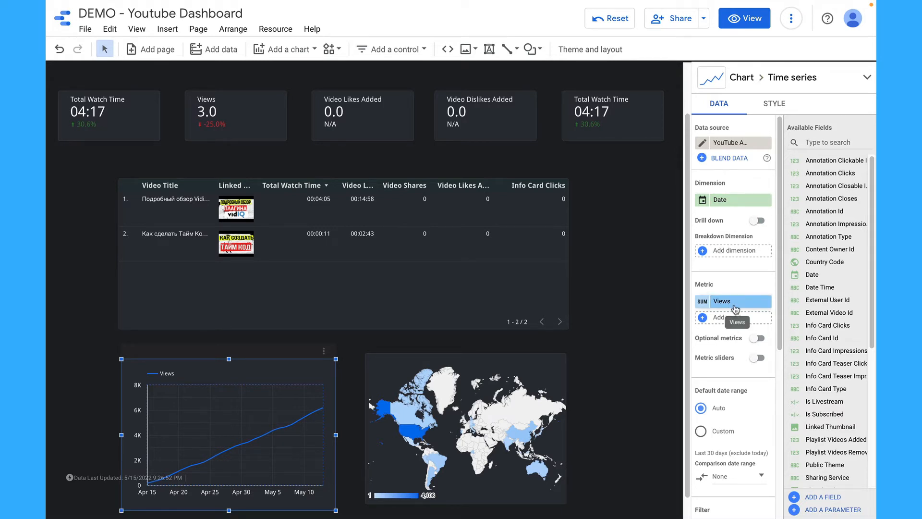
mouse_move(699, 432)
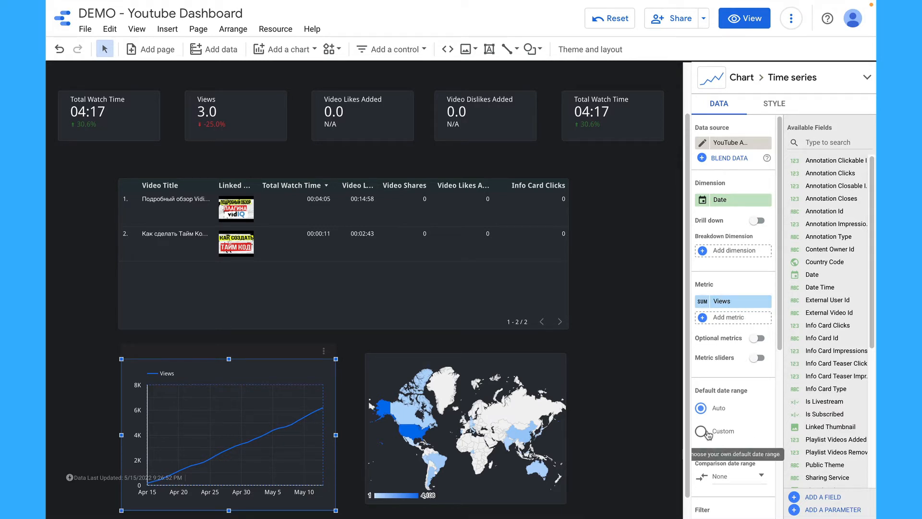
click(701, 431)
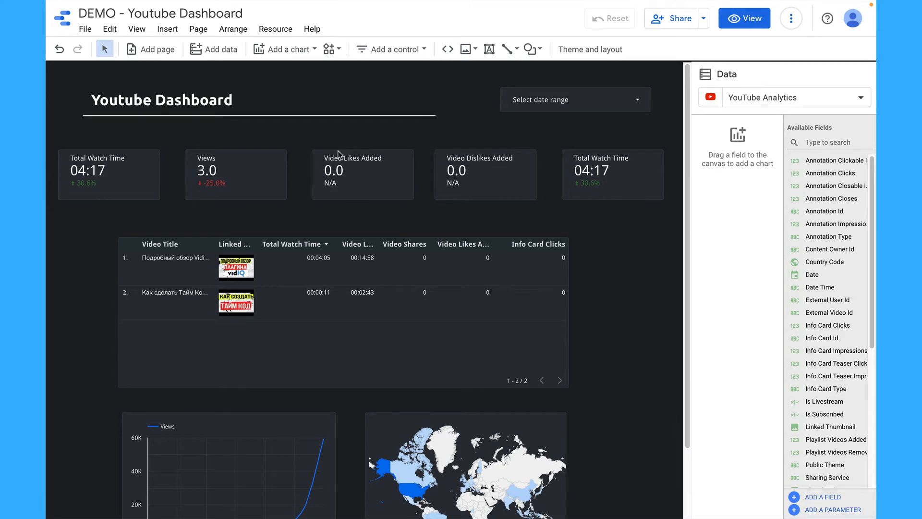
Copy the Views scorecard beside the title and set its comparison date range to None
click(235, 173)
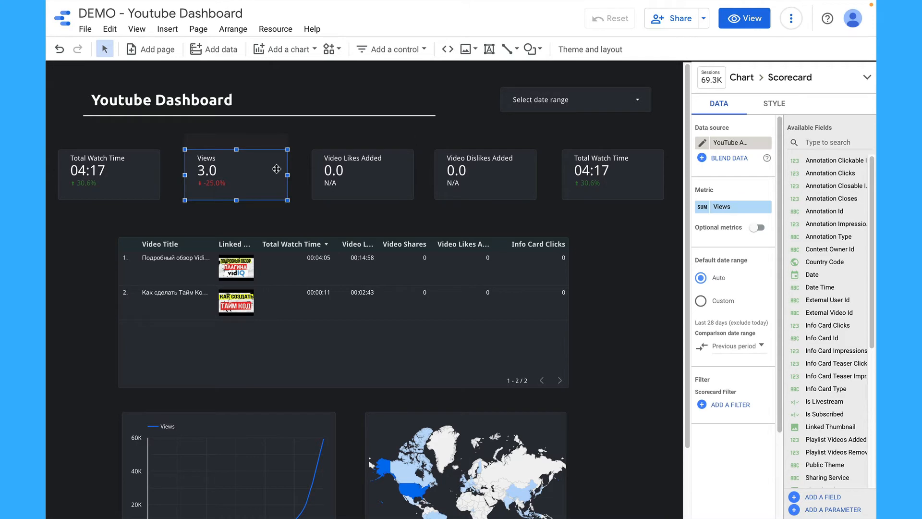
drag(236, 174, 338, 96)
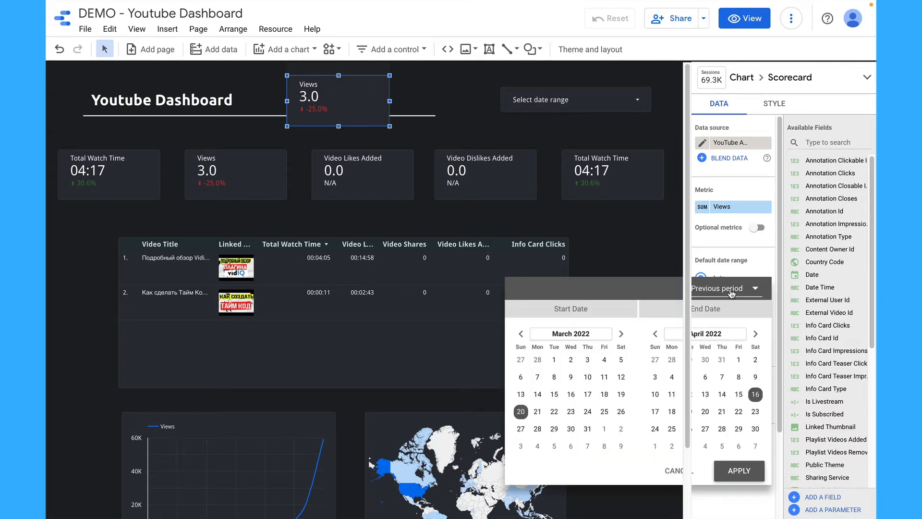
click(729, 288)
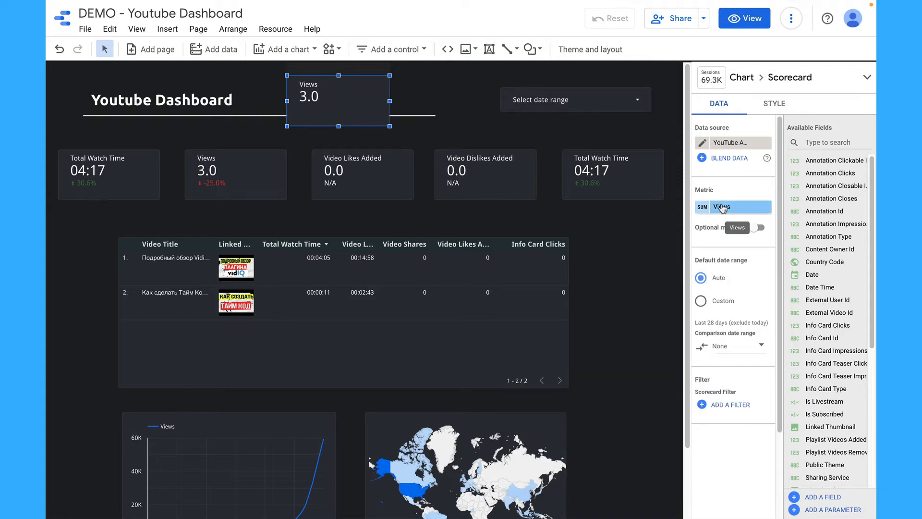
Create Total subs as SUM(User Subscriptions Added)-SUM(User Subscriptions Removed), with a custom date range
click(733, 207)
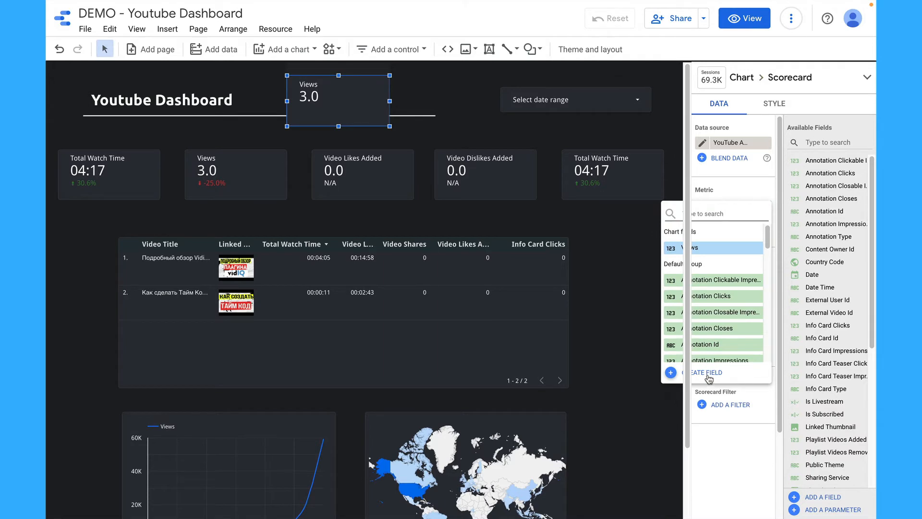
click(709, 372)
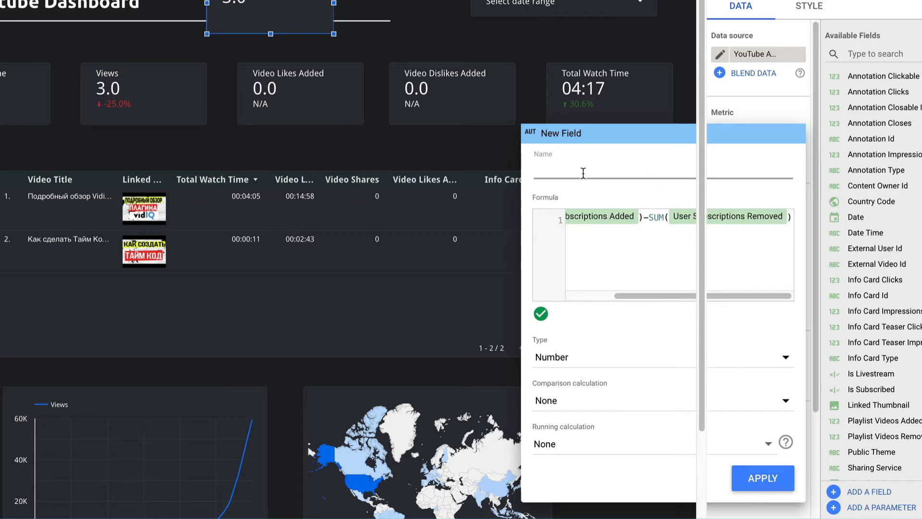
click(763, 478)
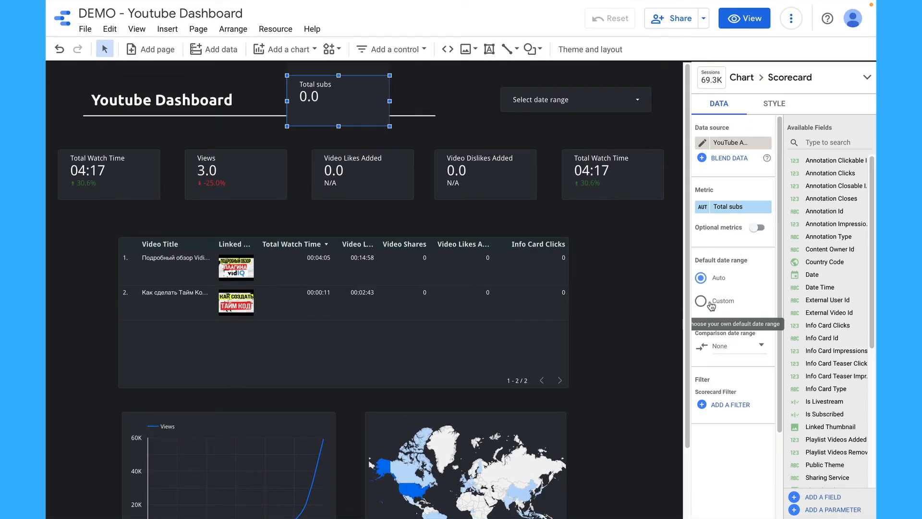
click(701, 301)
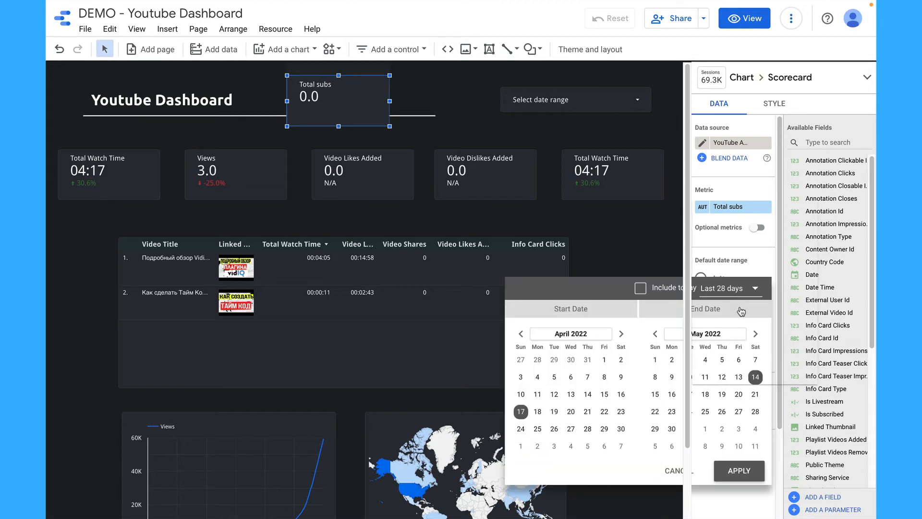
click(739, 289)
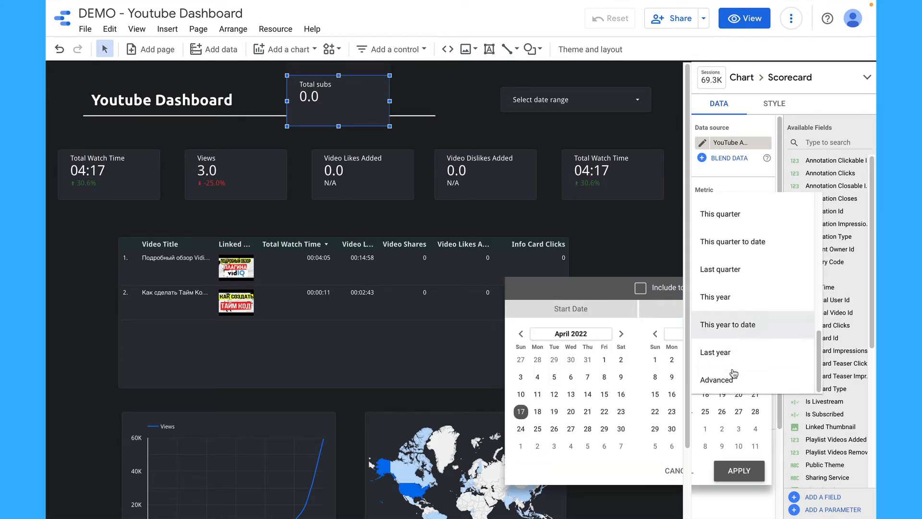
click(715, 379)
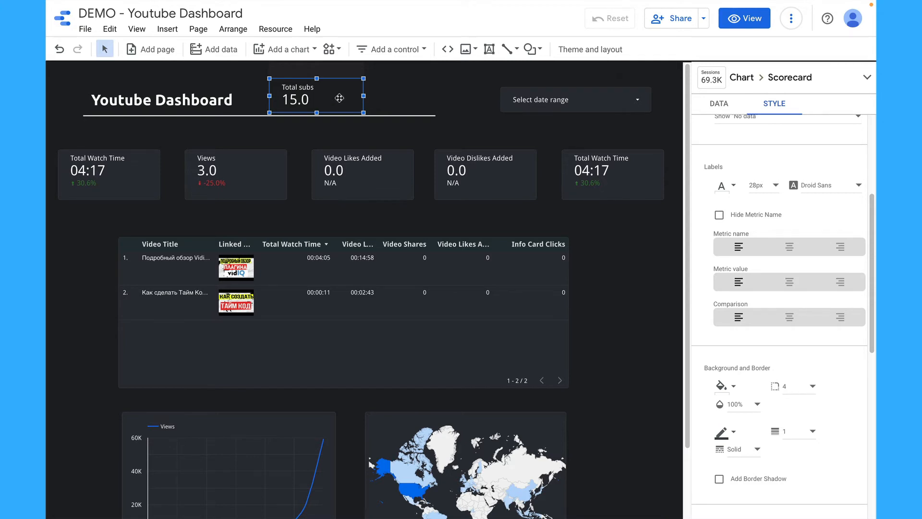
mouse_move(330, 96)
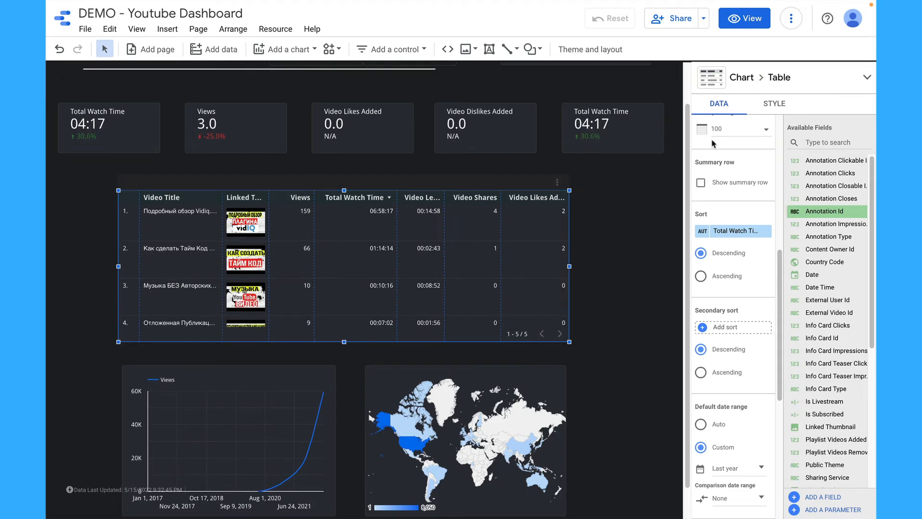
Add a conditional formatting rule giving rows with Views greater than 100 a green background
click(774, 104)
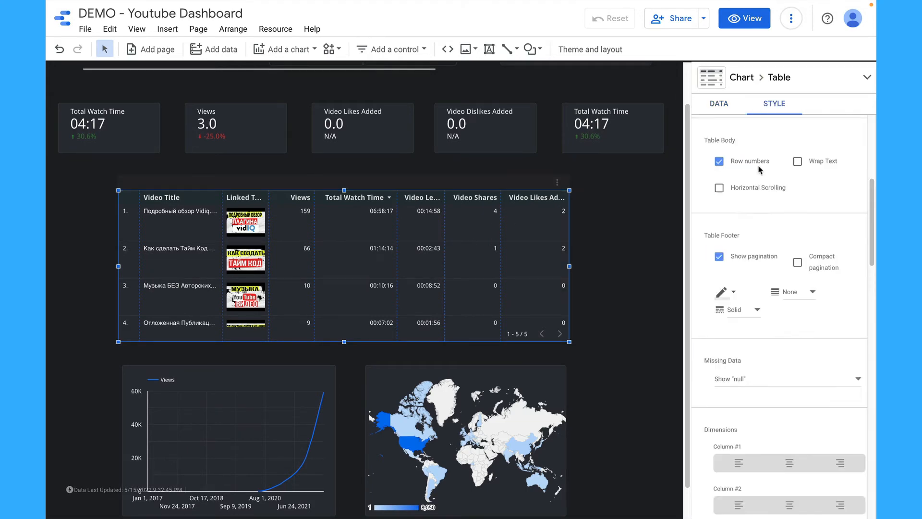
click(729, 146)
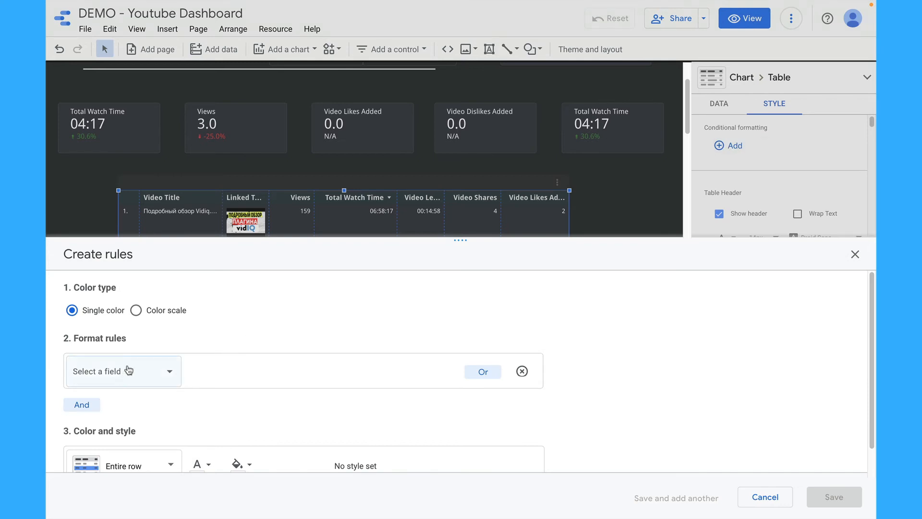
click(123, 371)
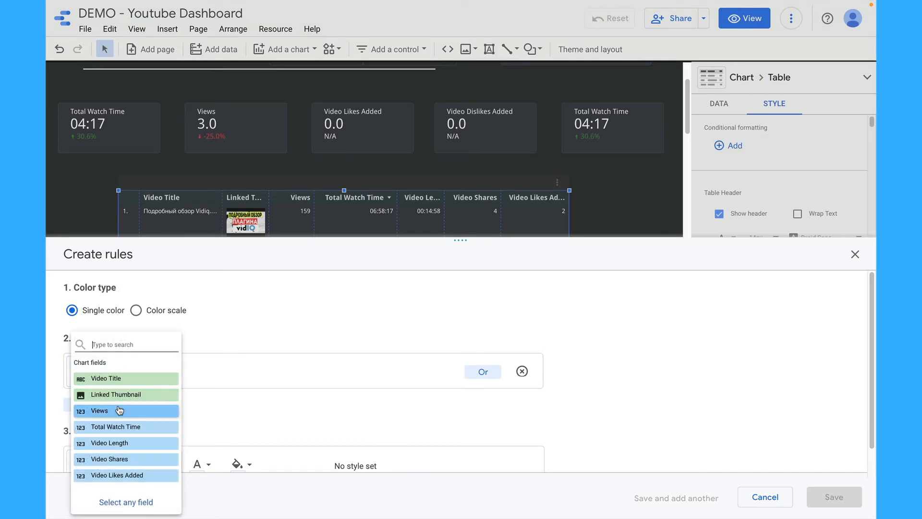
click(100, 411)
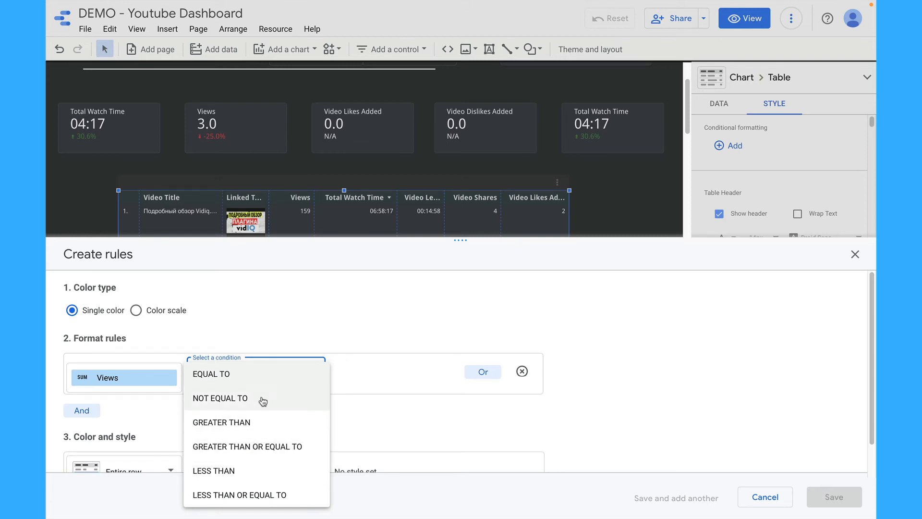
click(222, 422)
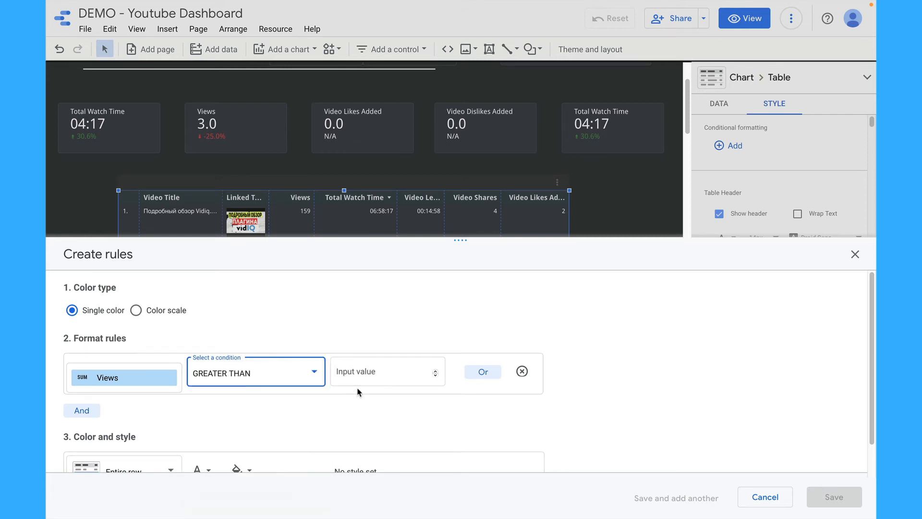
text(100)
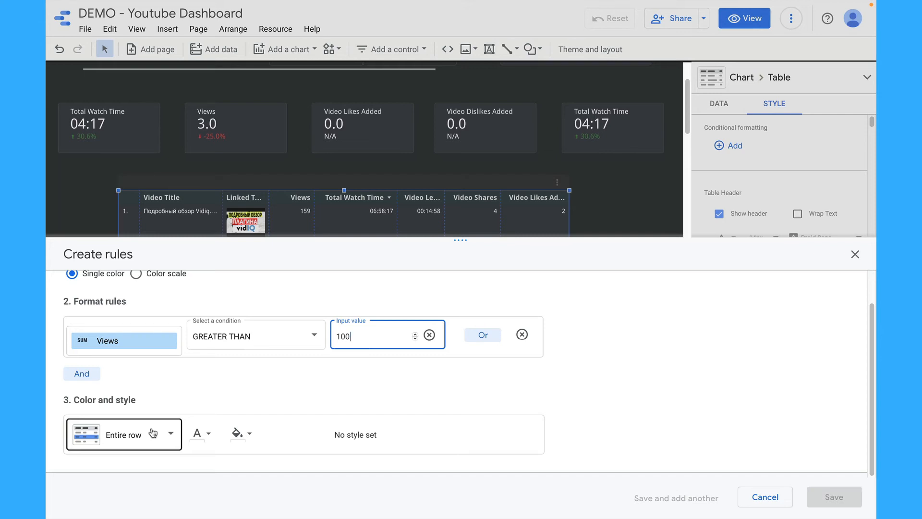
mouse_move(254, 438)
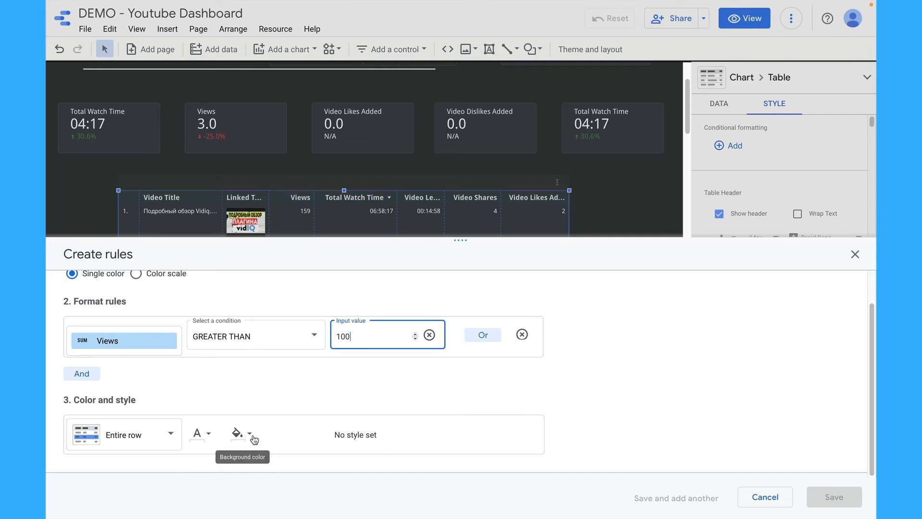
click(249, 434)
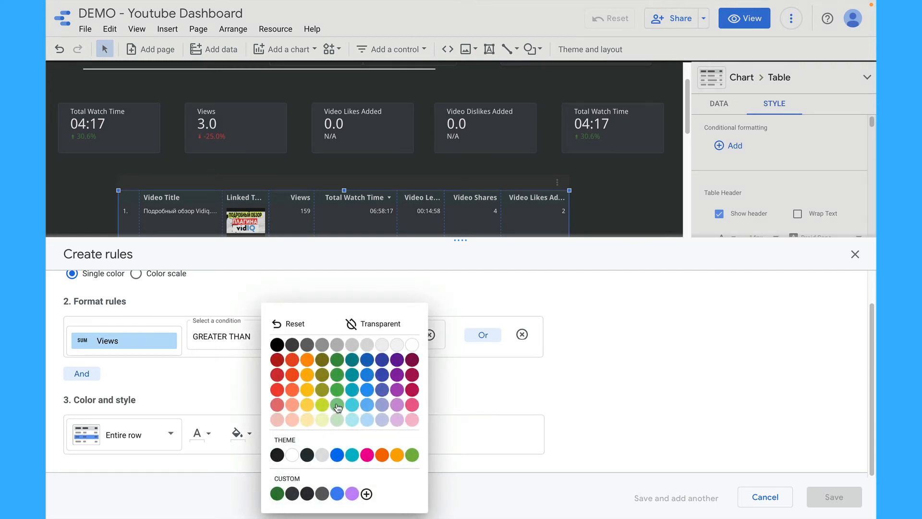
click(337, 405)
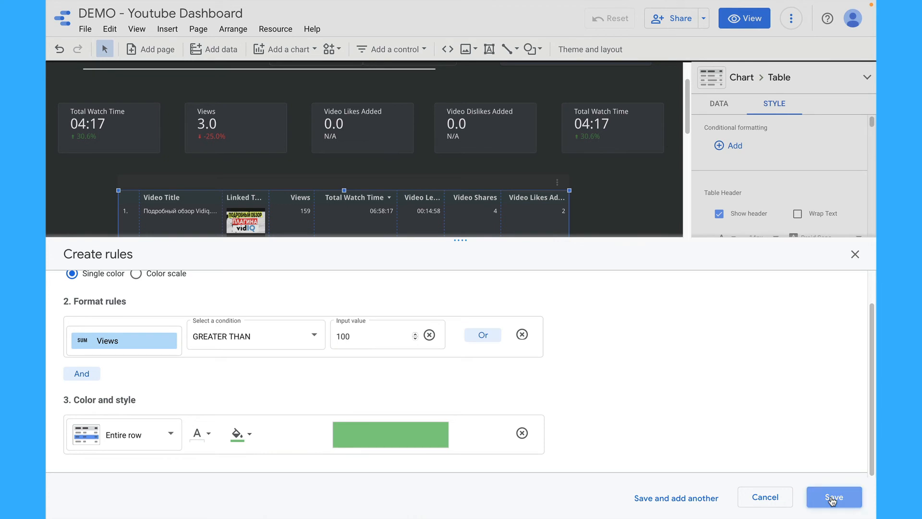
click(834, 497)
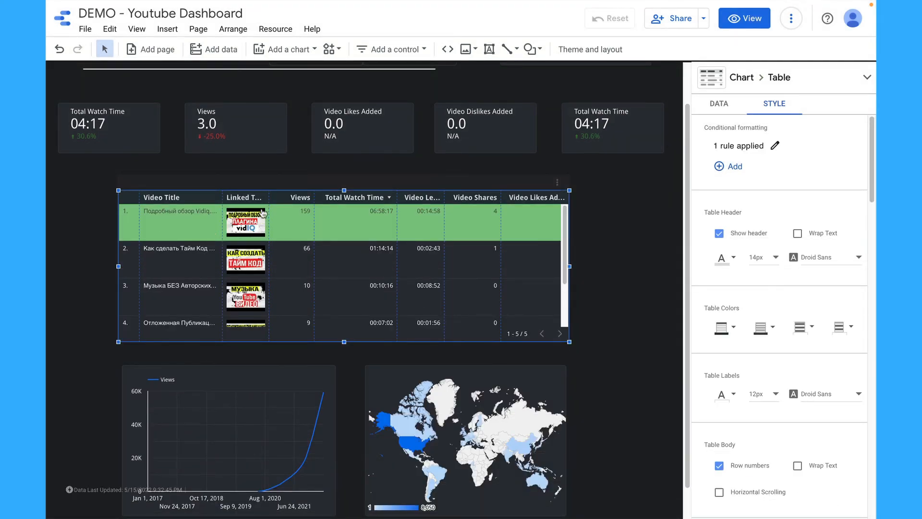
mouse_move(308, 222)
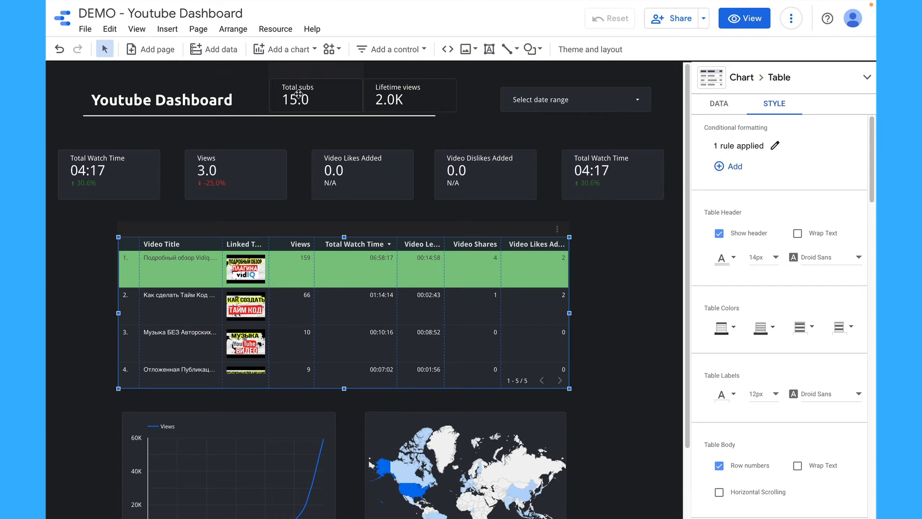
Insert a bullet chart below the header scorecards and give it a custom date range
click(287, 49)
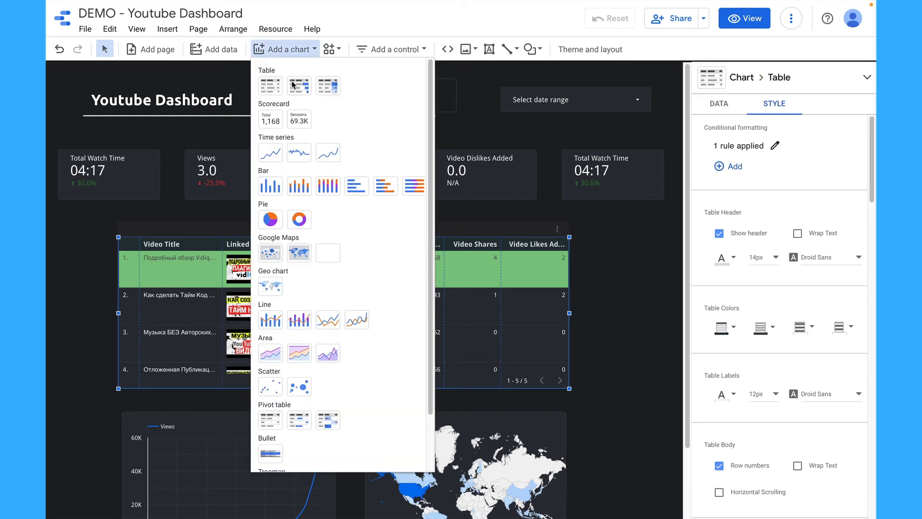
mouse_move(326, 395)
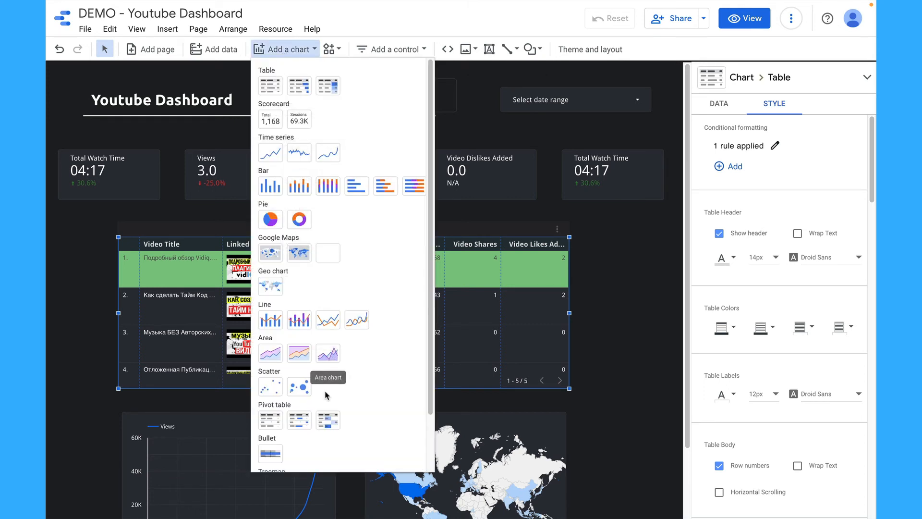
mouse_move(270, 453)
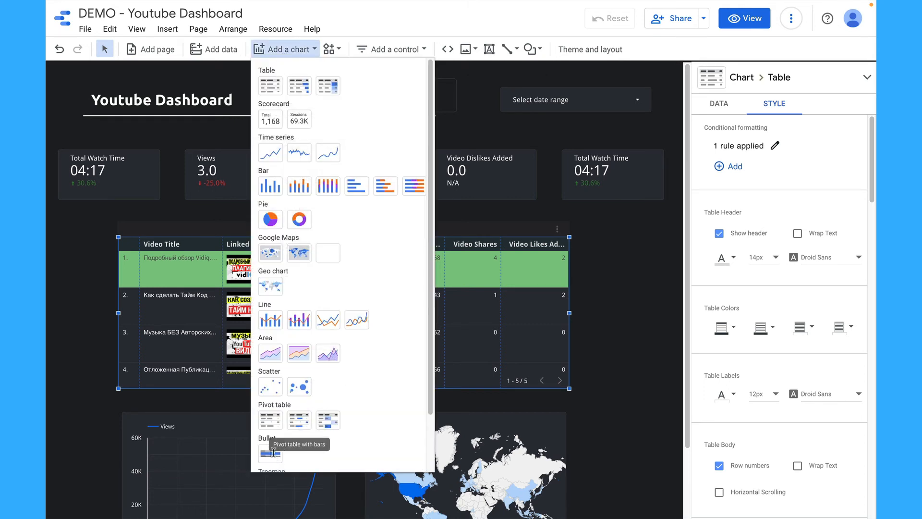
click(270, 452)
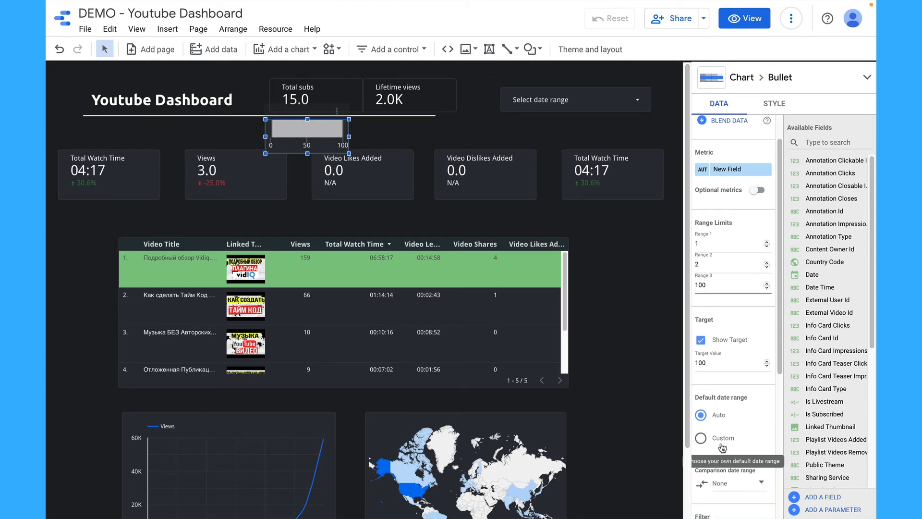
click(700, 438)
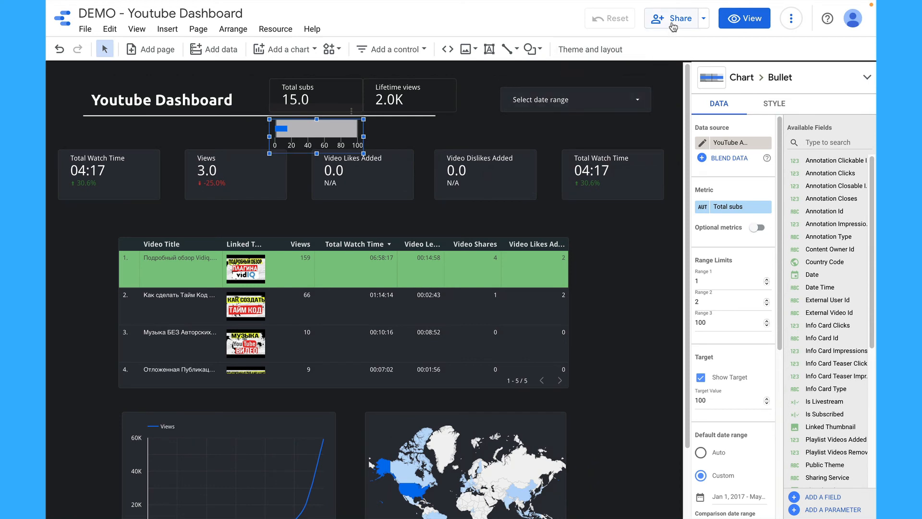
Switch to the [Sample] YouTube Channel Report dashboard
click(675, 18)
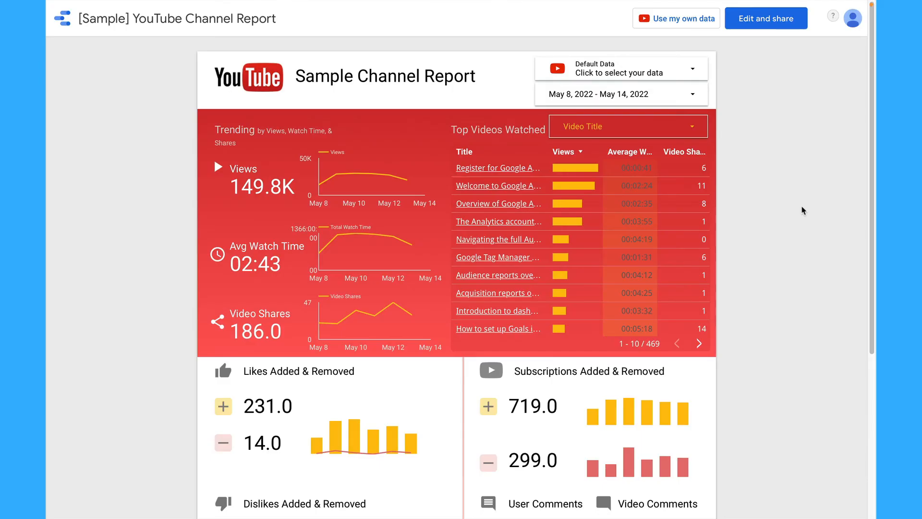
mouse_move(417, 160)
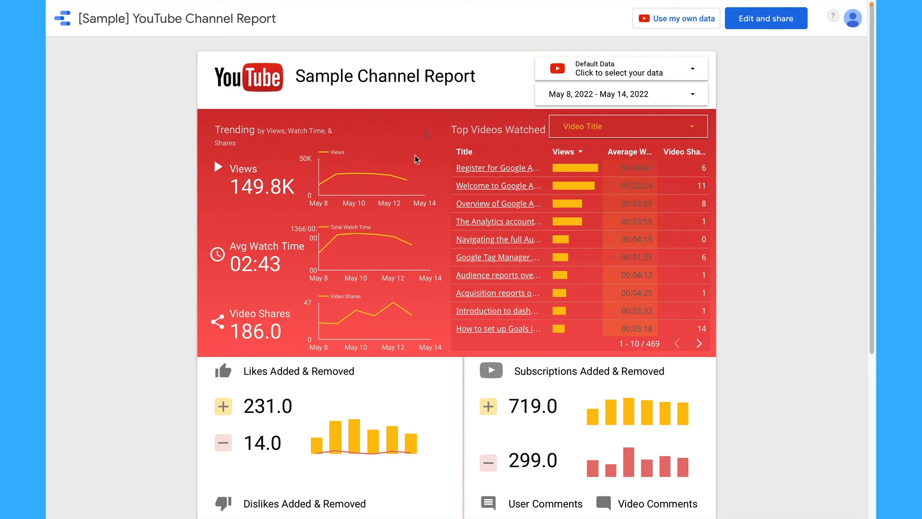
mouse_move(396, 156)
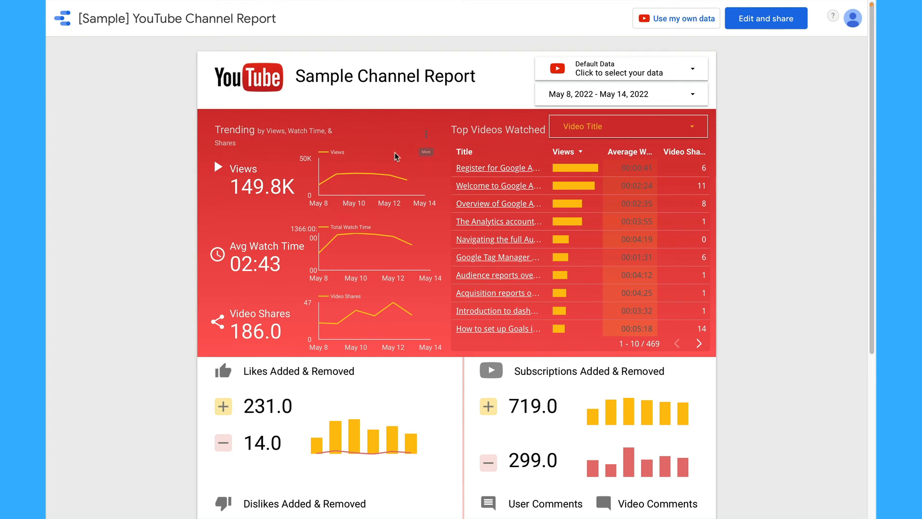
mouse_move(354, 260)
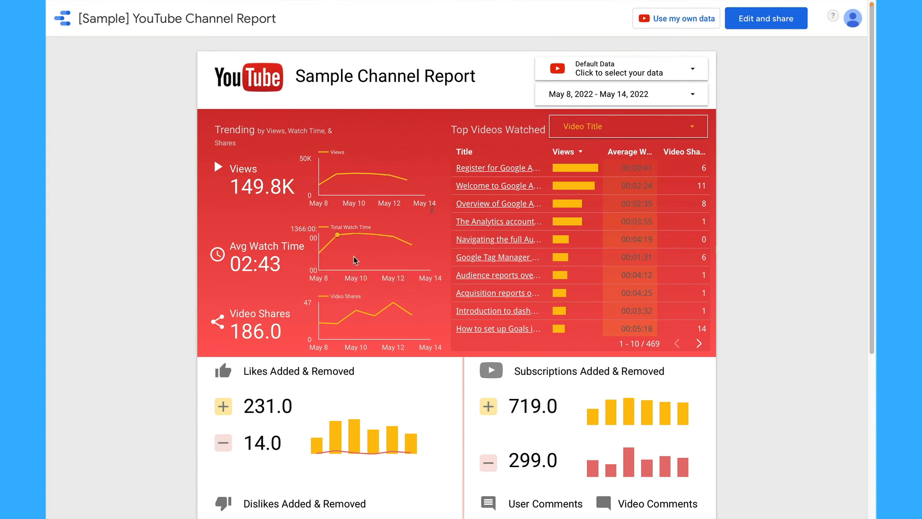
Browse the sample report, then switch it to your own data and authorize YouTube Analytics
scroll(down, 3)
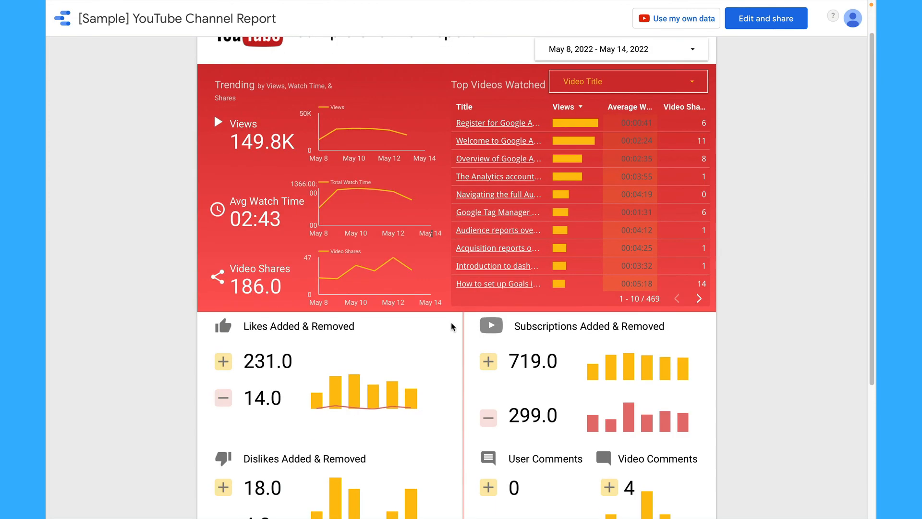
scroll(down, 3)
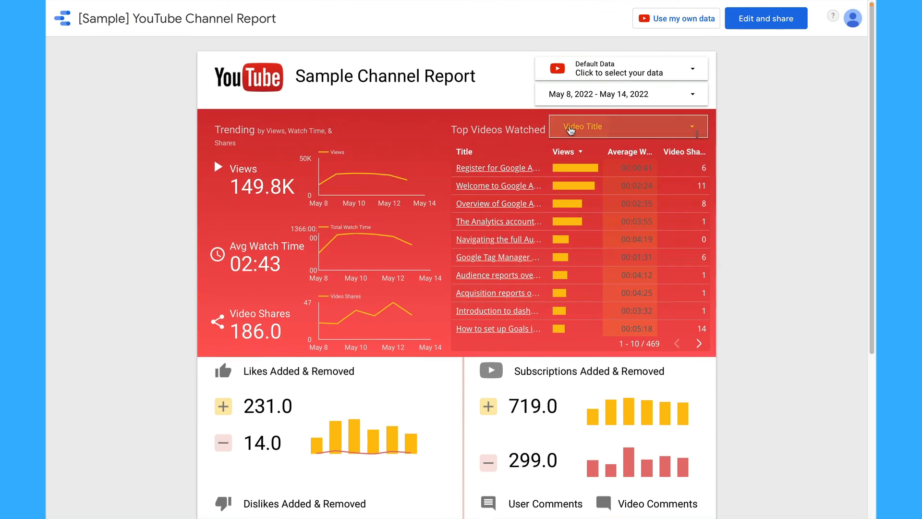
click(626, 125)
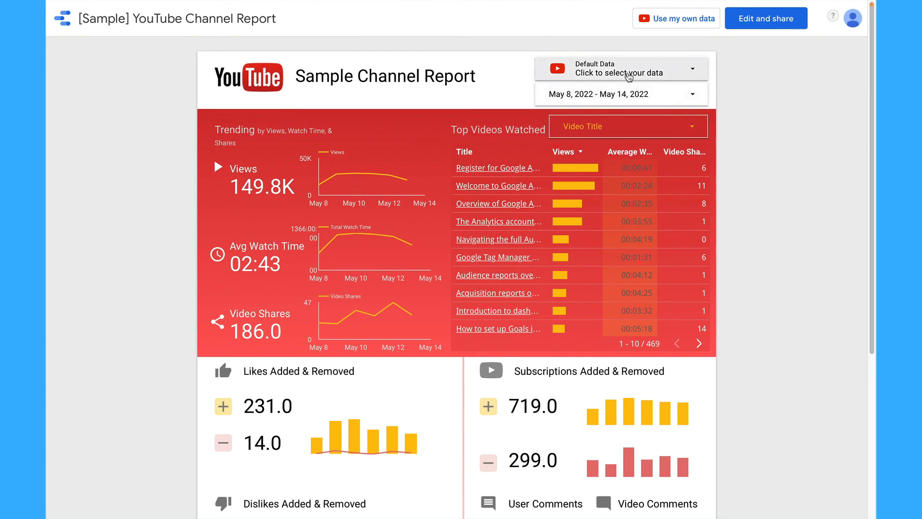
mouse_move(665, 49)
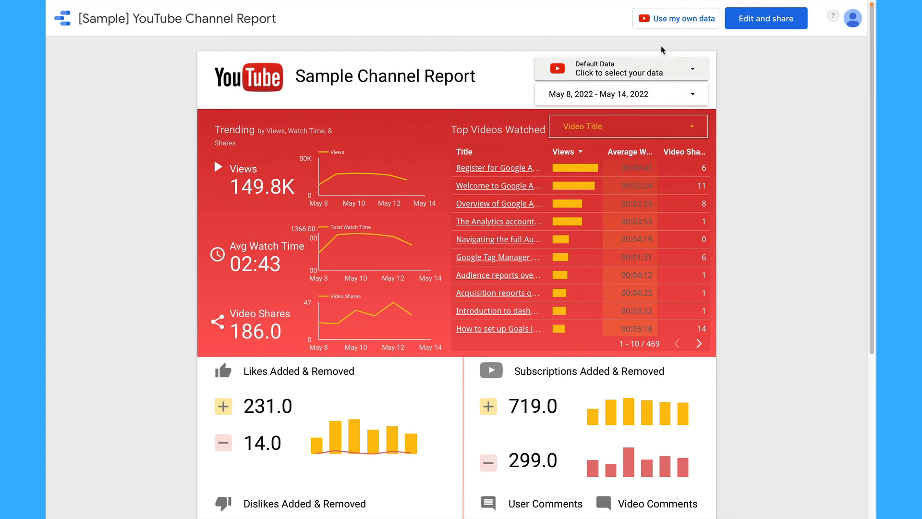
mouse_move(681, 19)
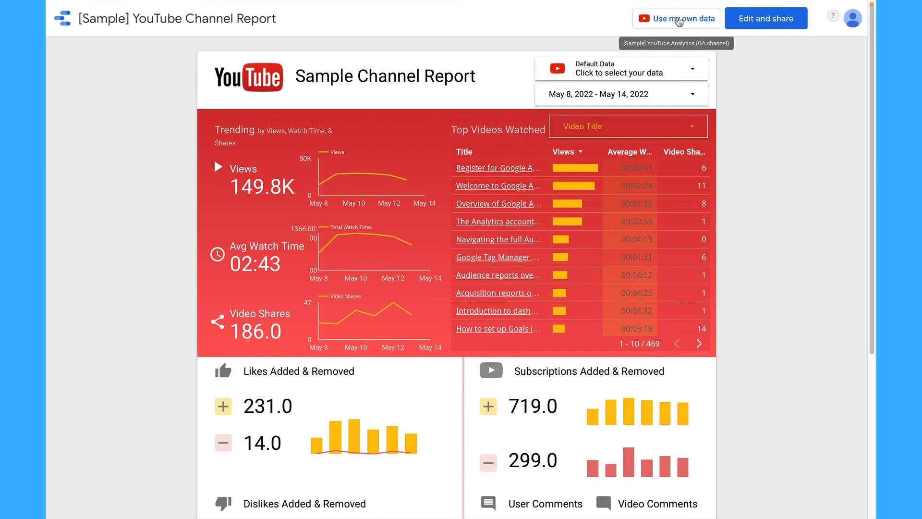
click(680, 18)
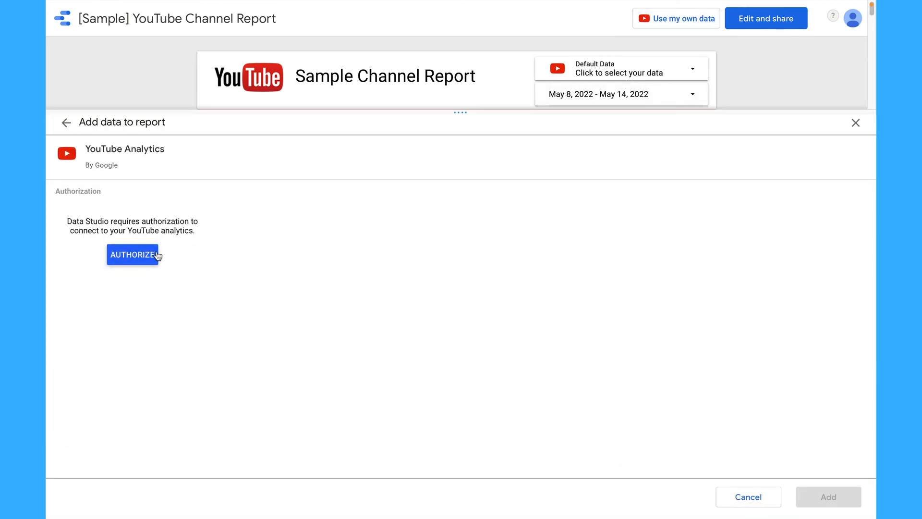
click(132, 255)
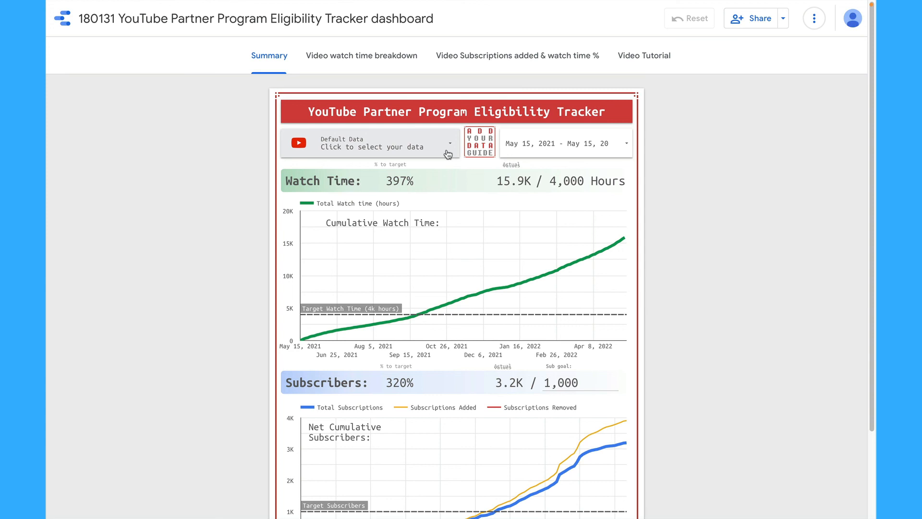
mouse_move(349, 201)
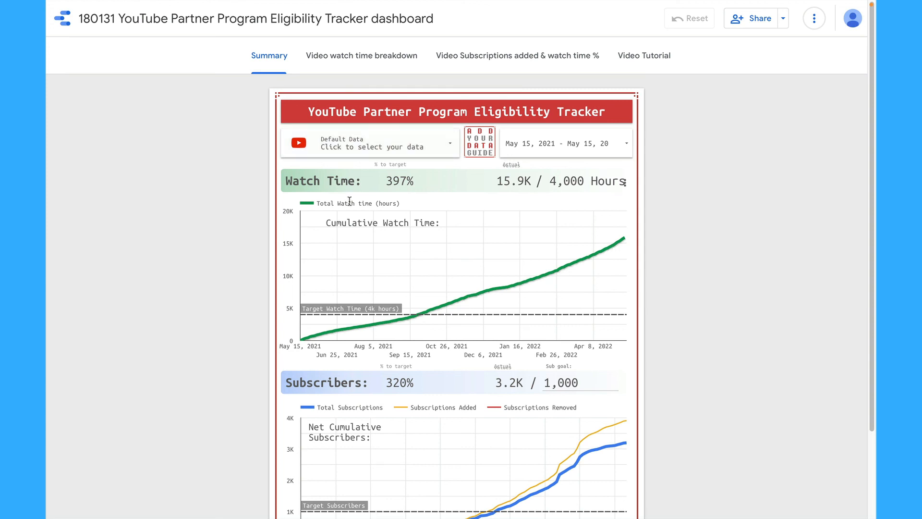
Use the Eligibility Tracker's data source selector to bring up the Authorize prompt
click(370, 144)
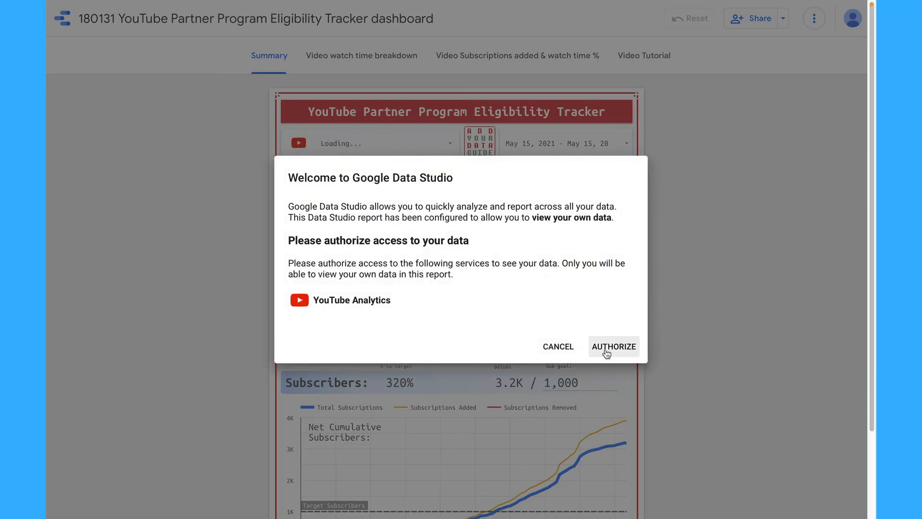
mouse_move(391, 132)
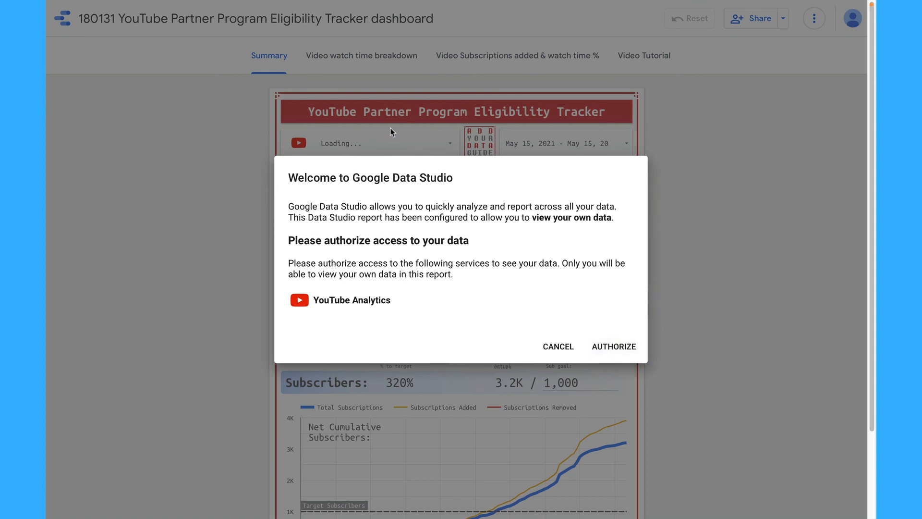